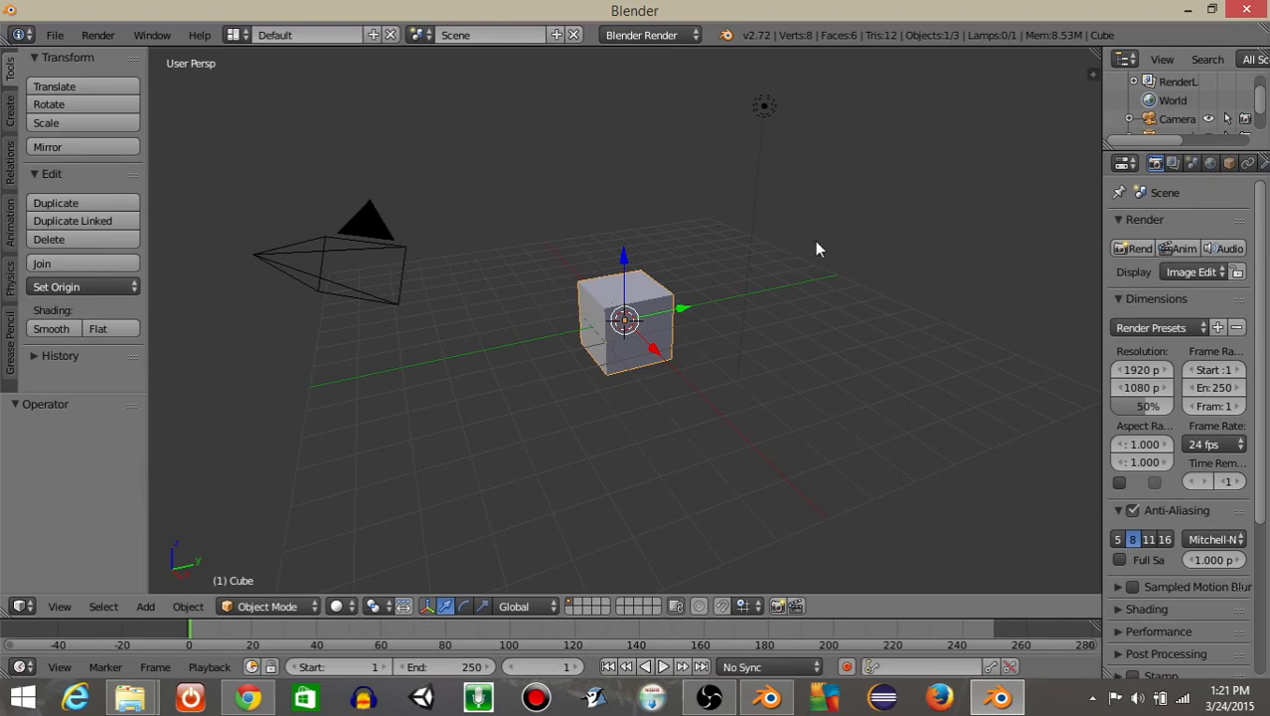
mouse_move(532, 303)
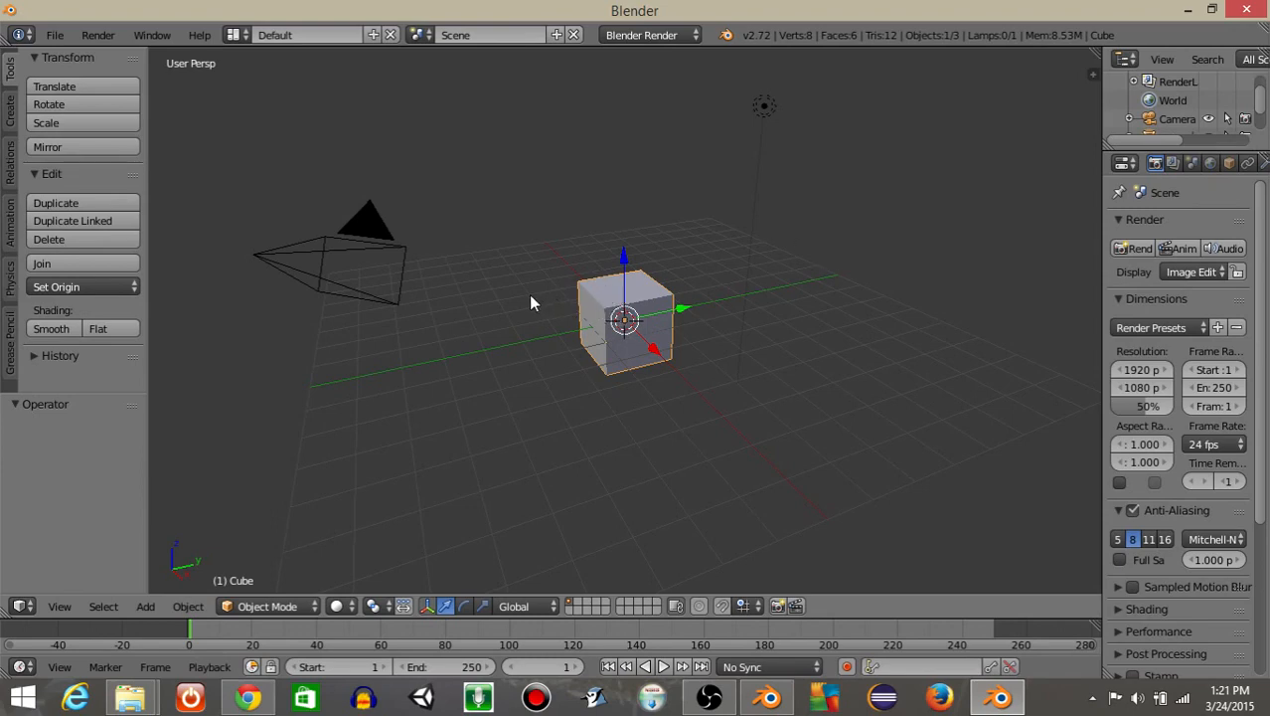
mouse_move(544, 328)
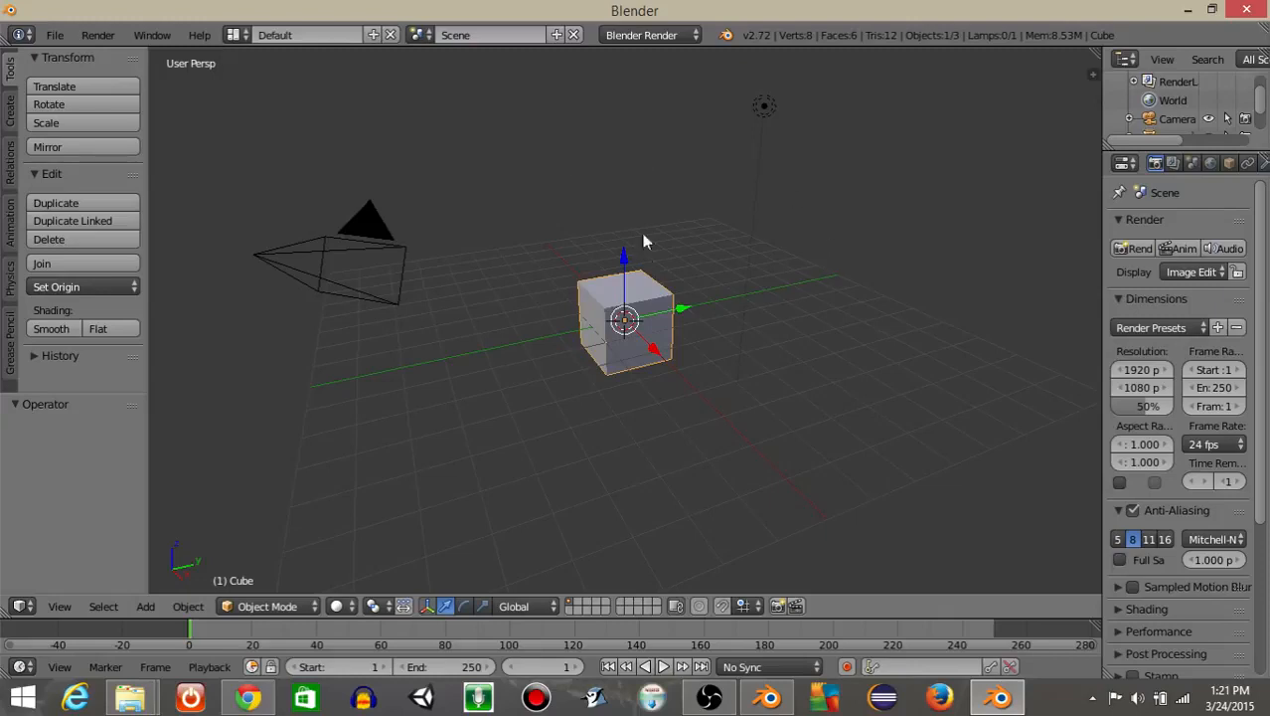
mouse_move(736, 306)
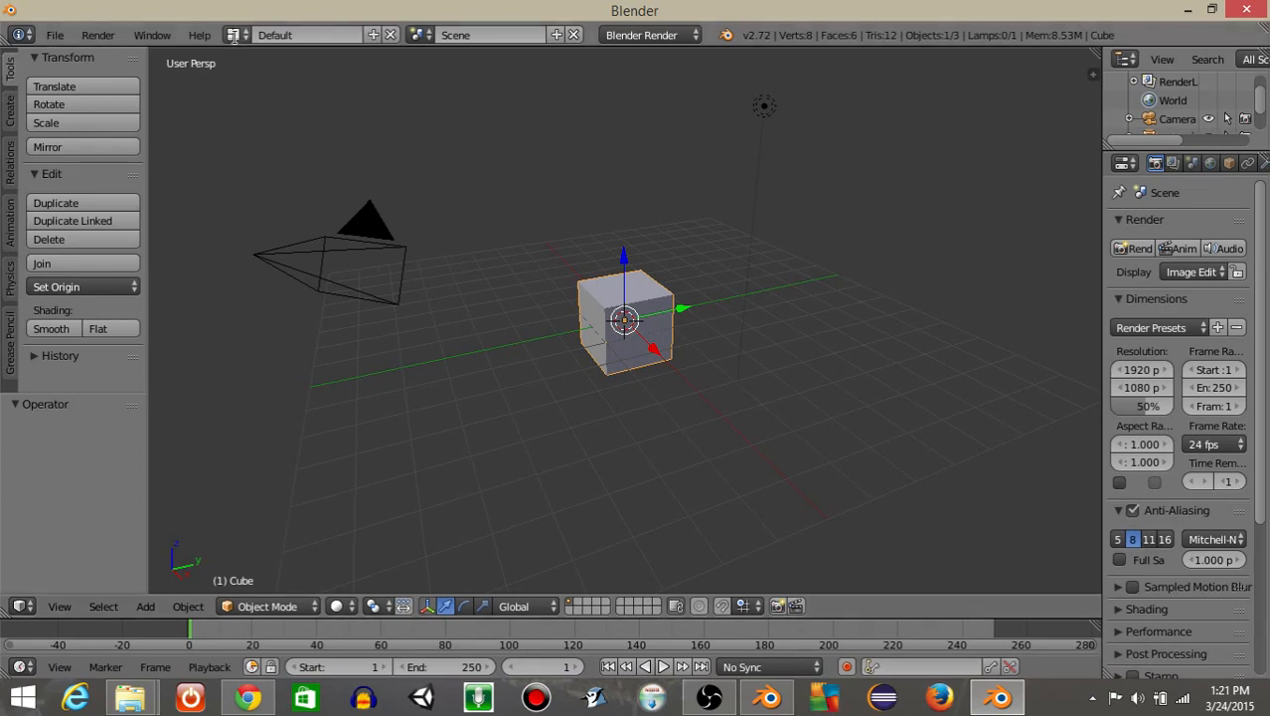
- Set the engine to Blender Game, load the Gamelogic Simple template, and select code to trim
click(651, 34)
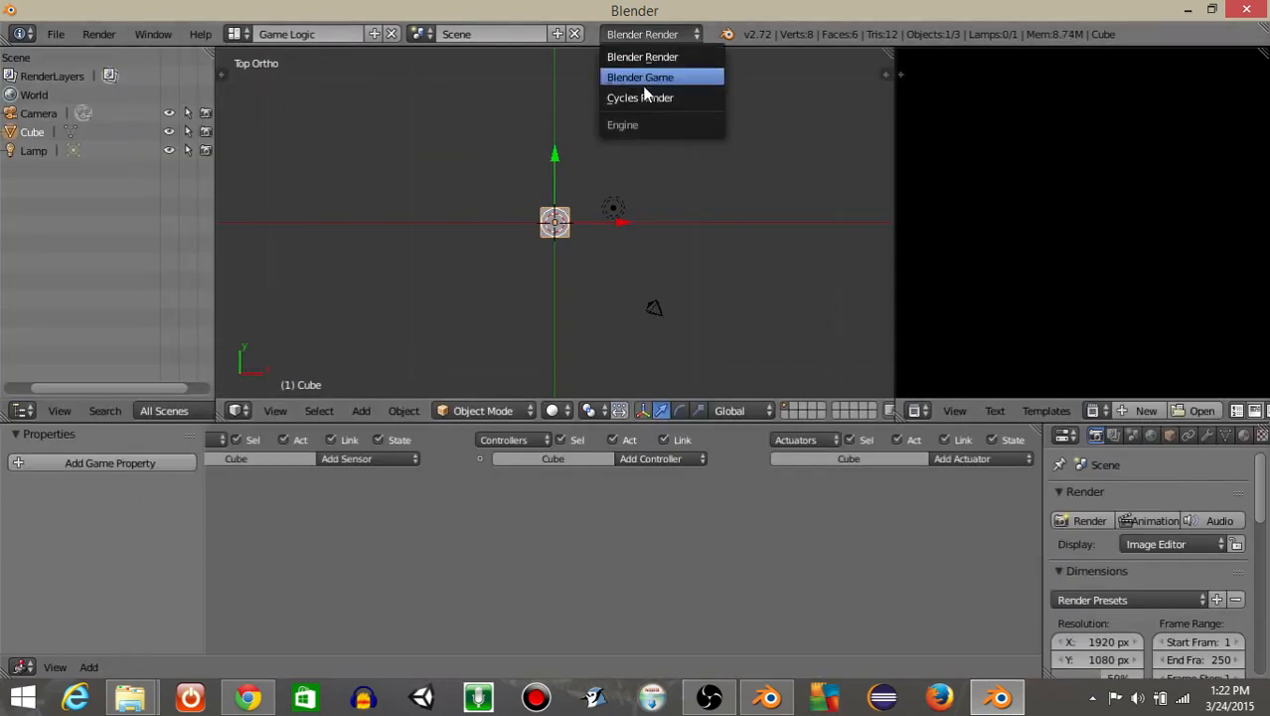
click(640, 77)
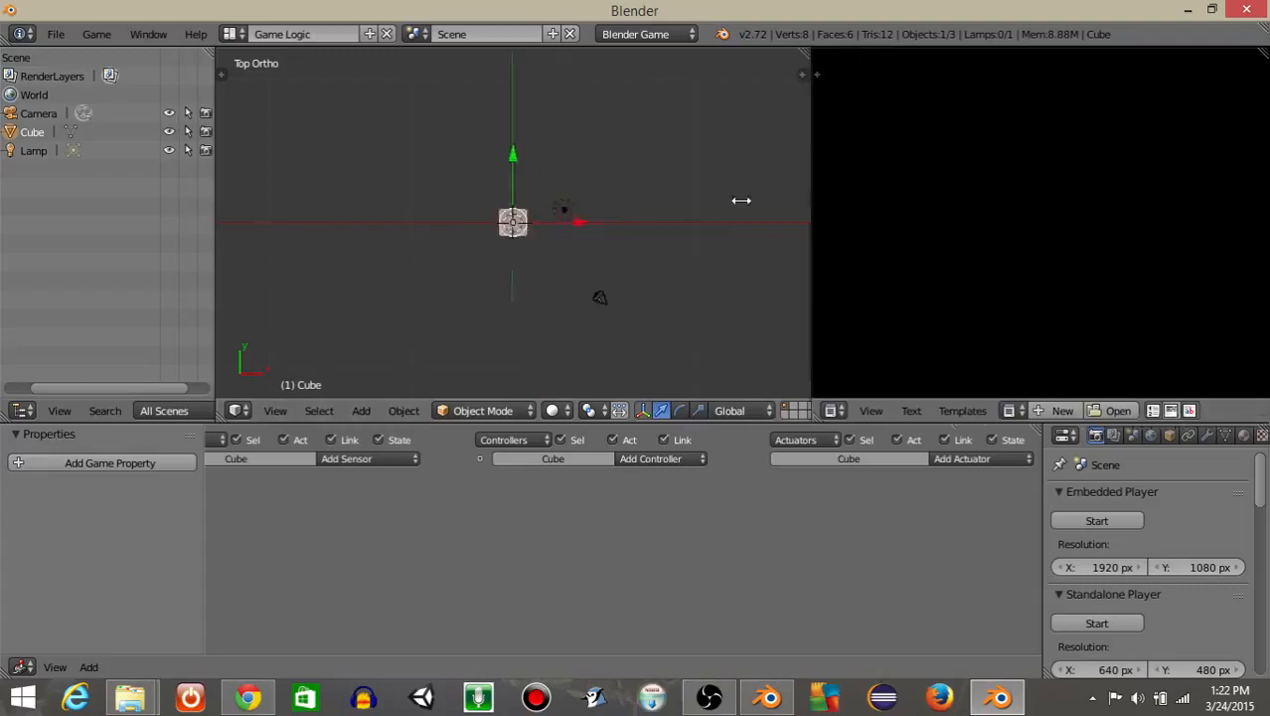
click(780, 409)
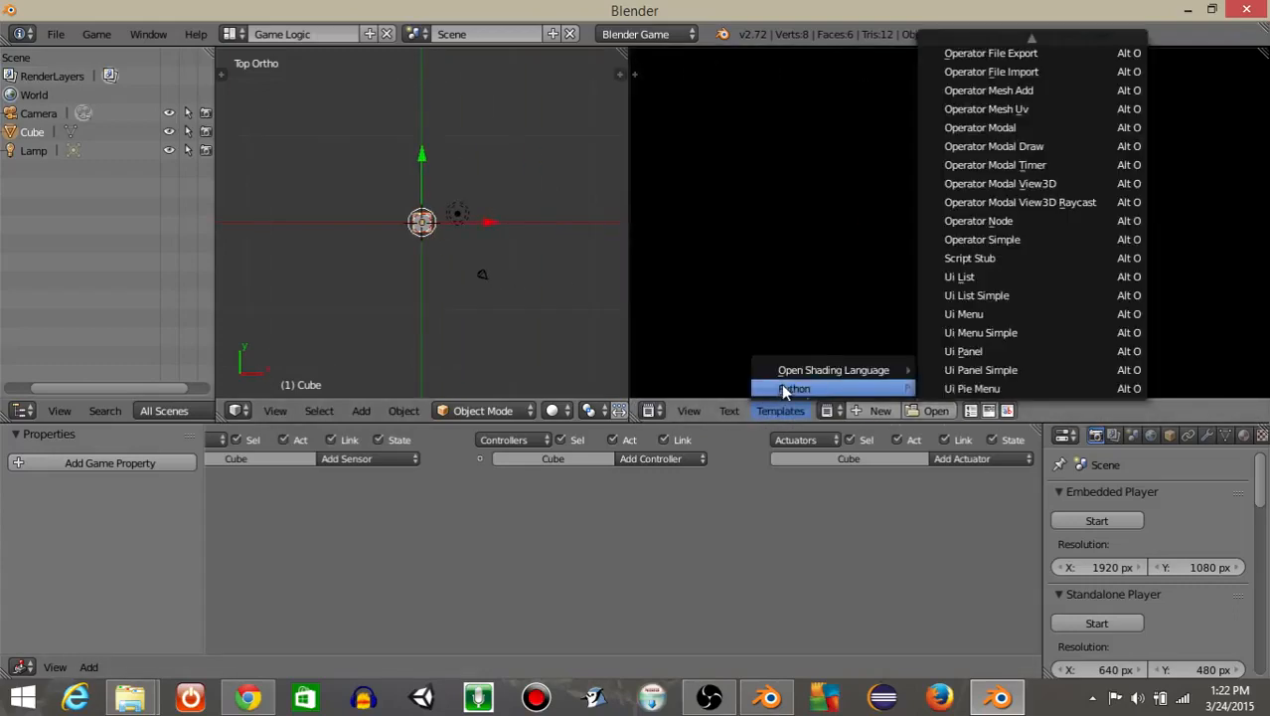
click(795, 388)
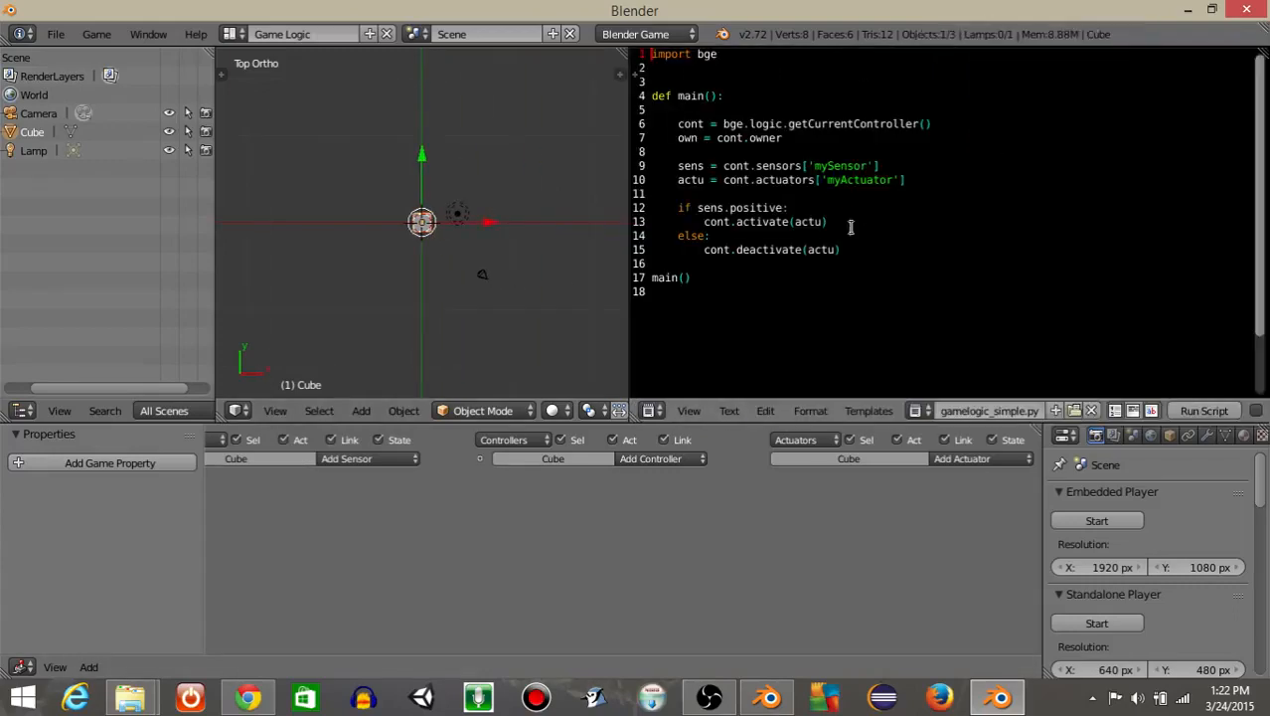
drag(679, 165, 839, 250)
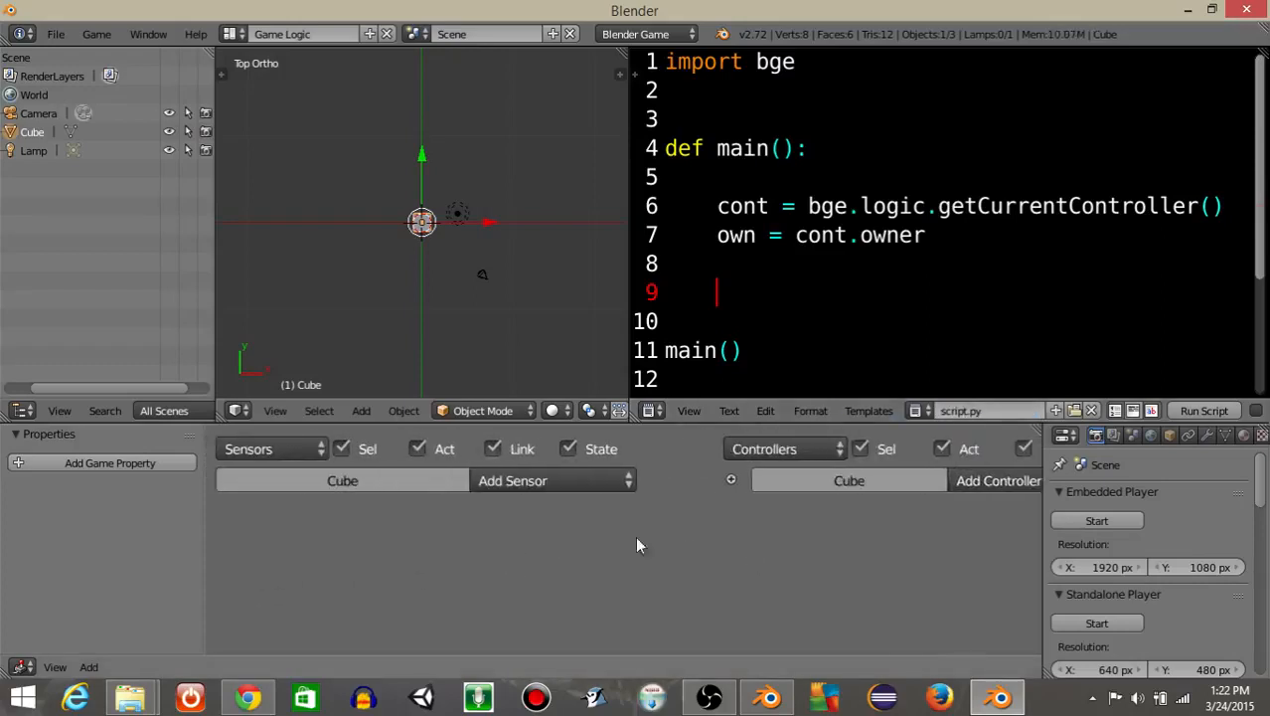
- Give the Cube Always and Mouse 'click' sensors, a Python controller, and game properties
click(513, 480)
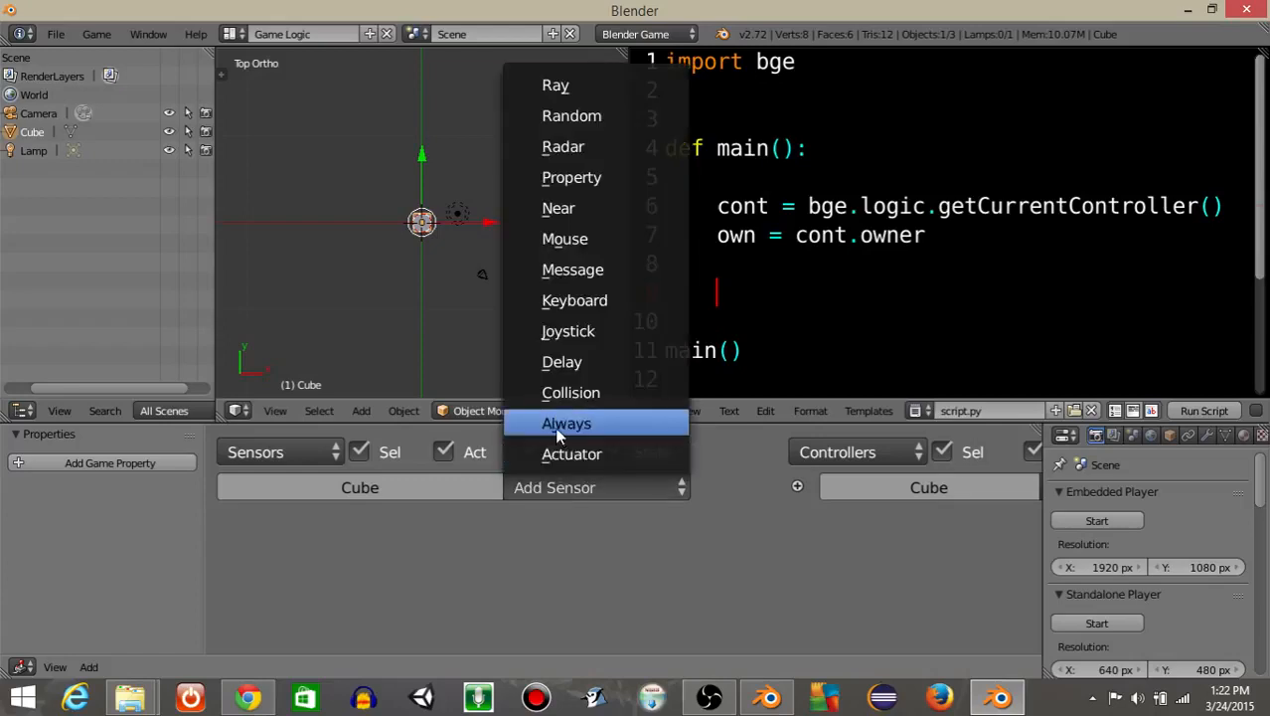
click(566, 423)
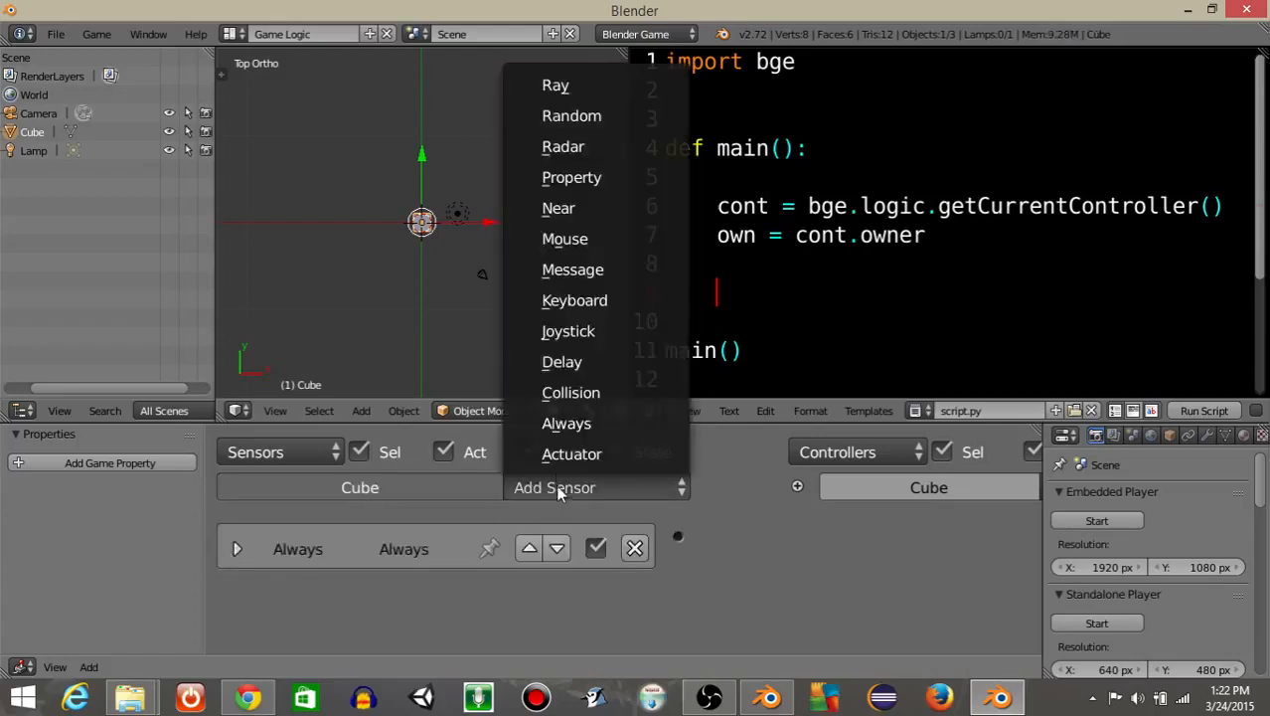
click(564, 238)
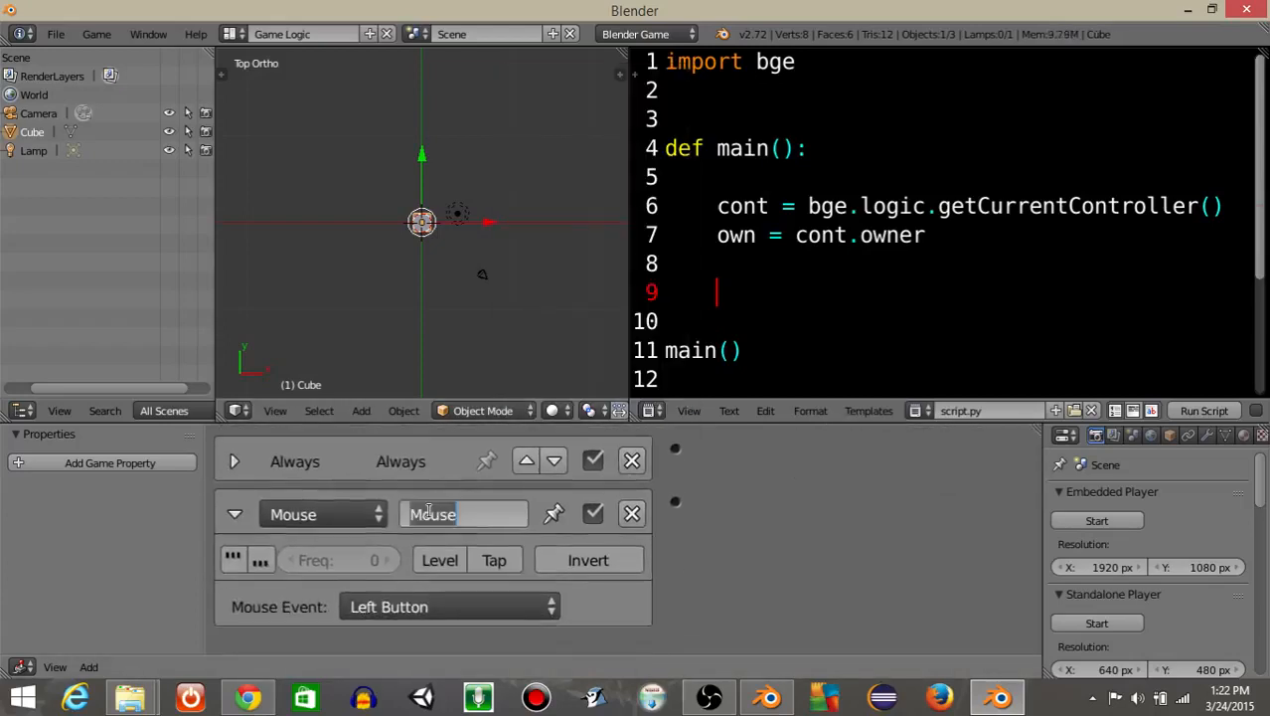
text(click)
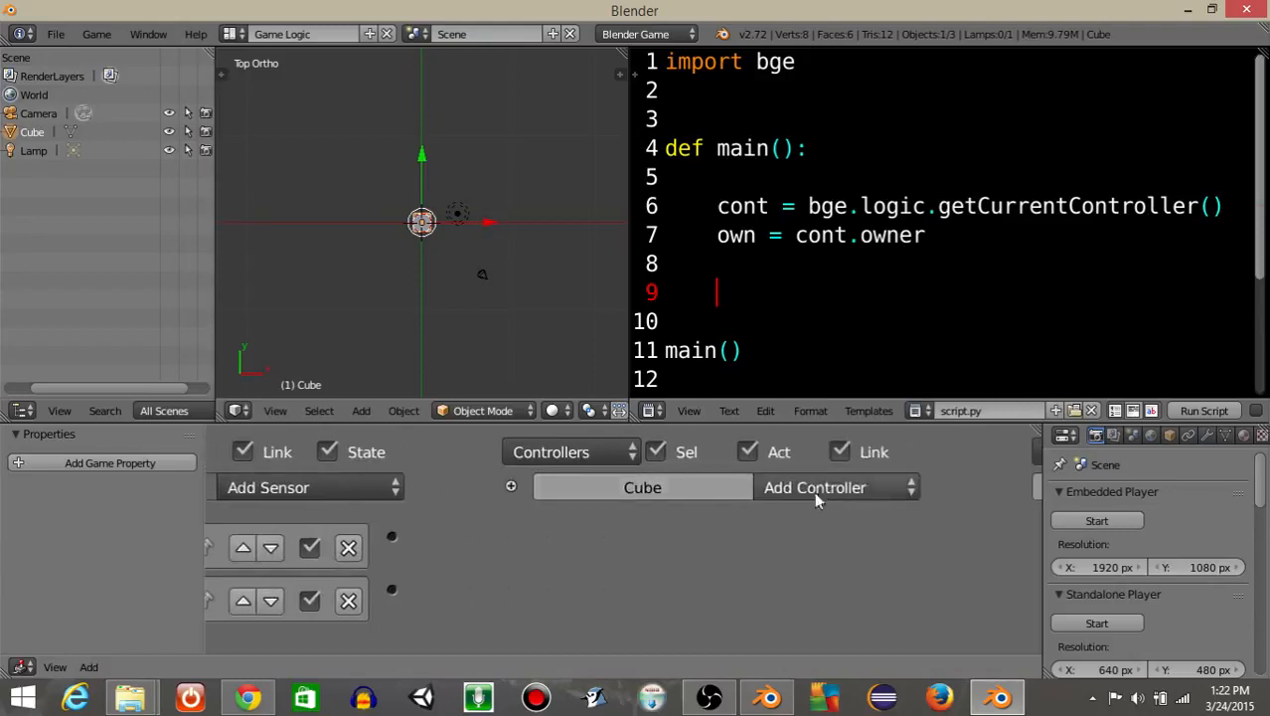
click(814, 487)
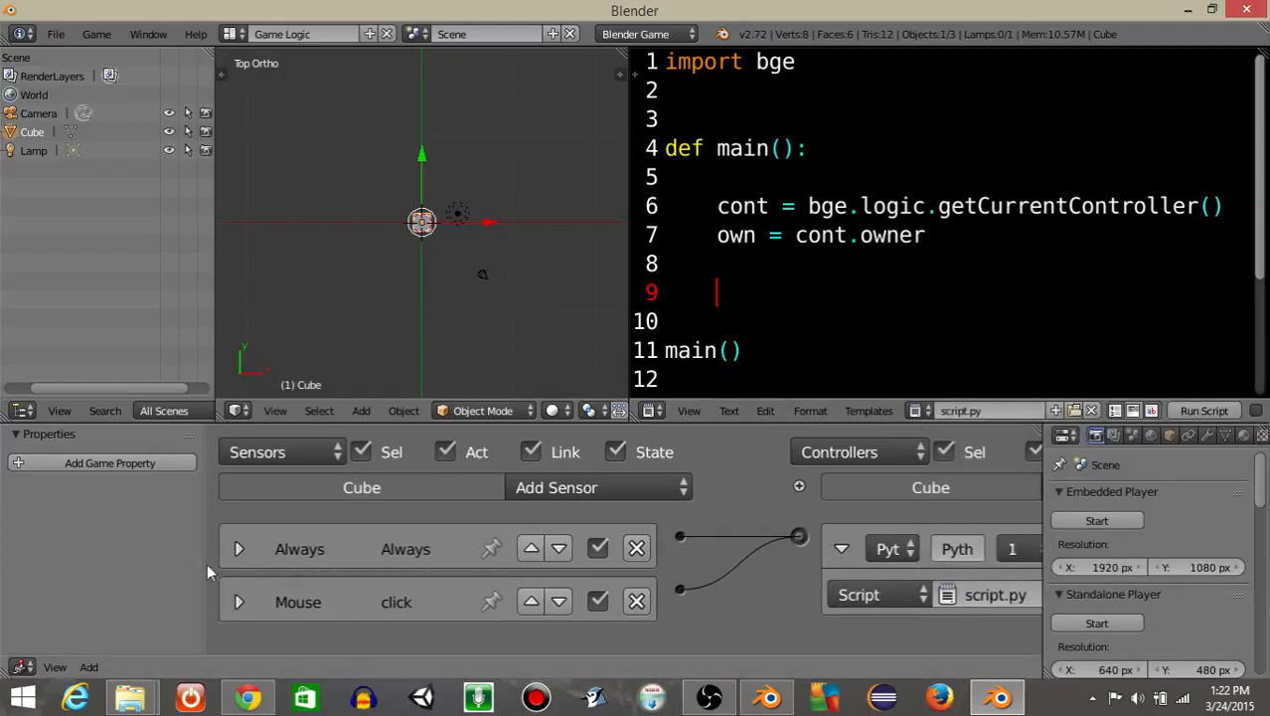
click(109, 462)
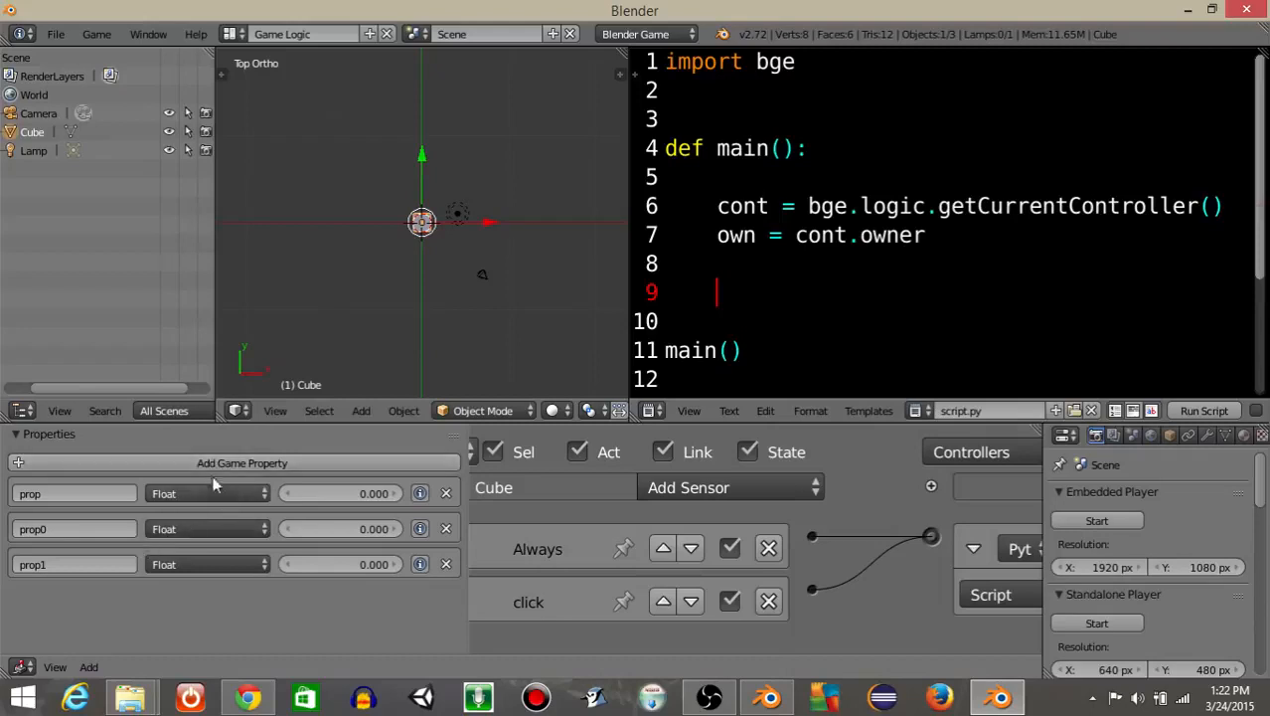
mouse_move(796, 284)
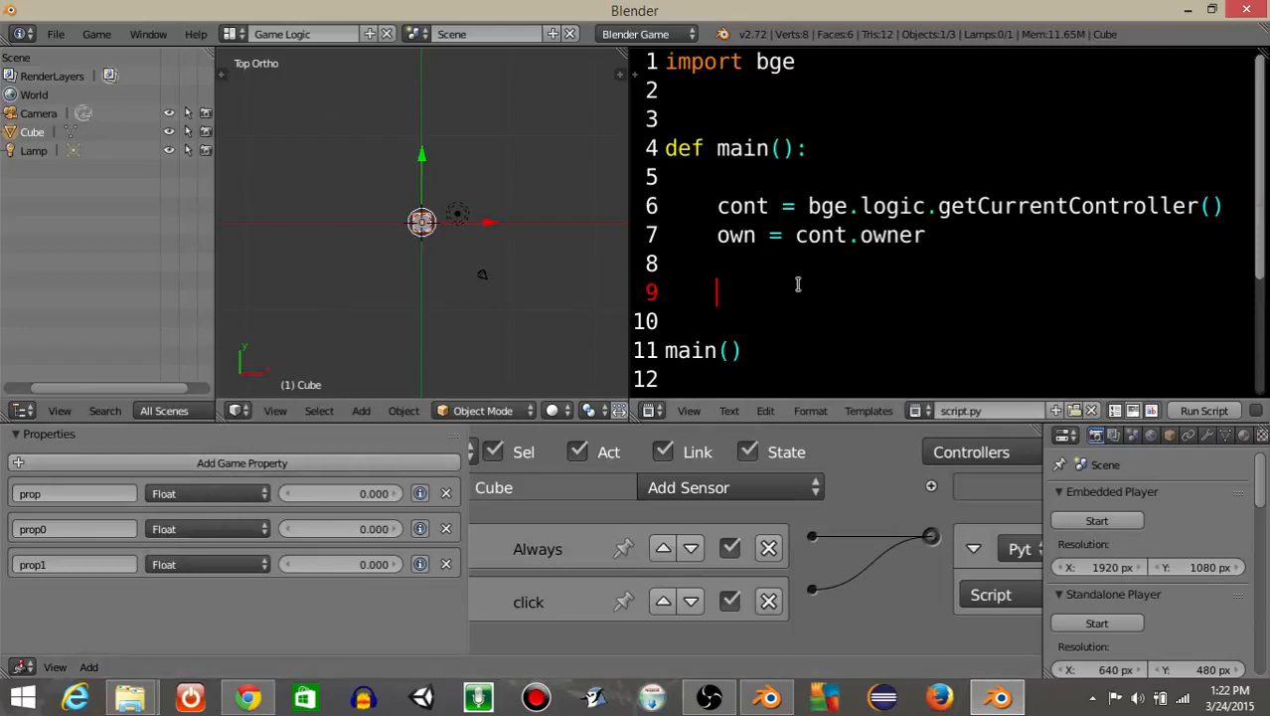
- Add click = cont.sensors["click"] and an 'if click.positive:' check to the script
text(click = cont.)
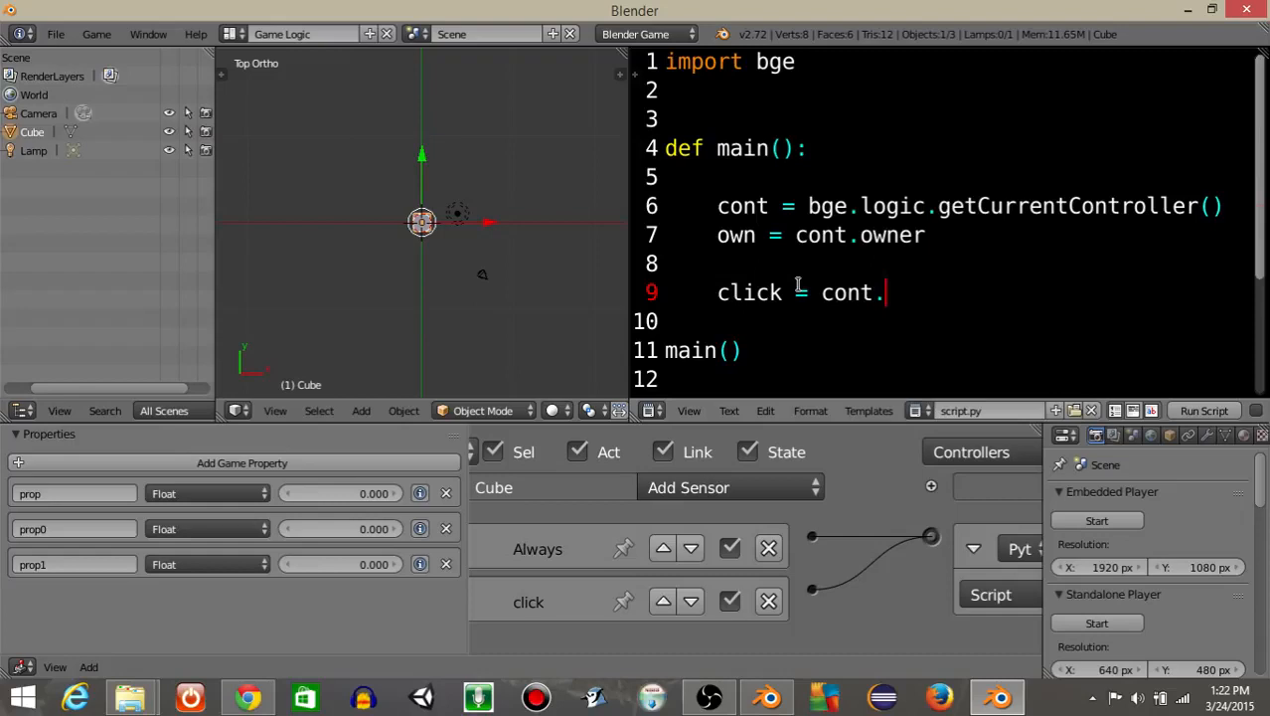
text(sensors ["click)
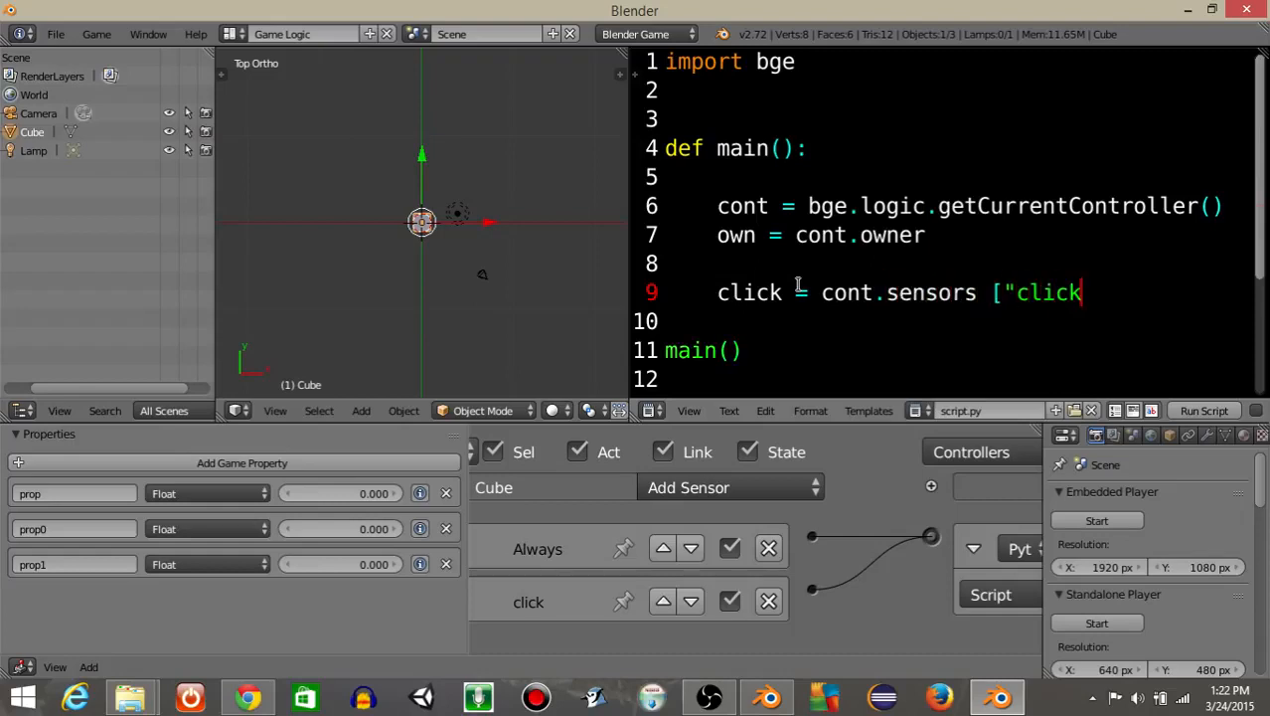
key(enter)
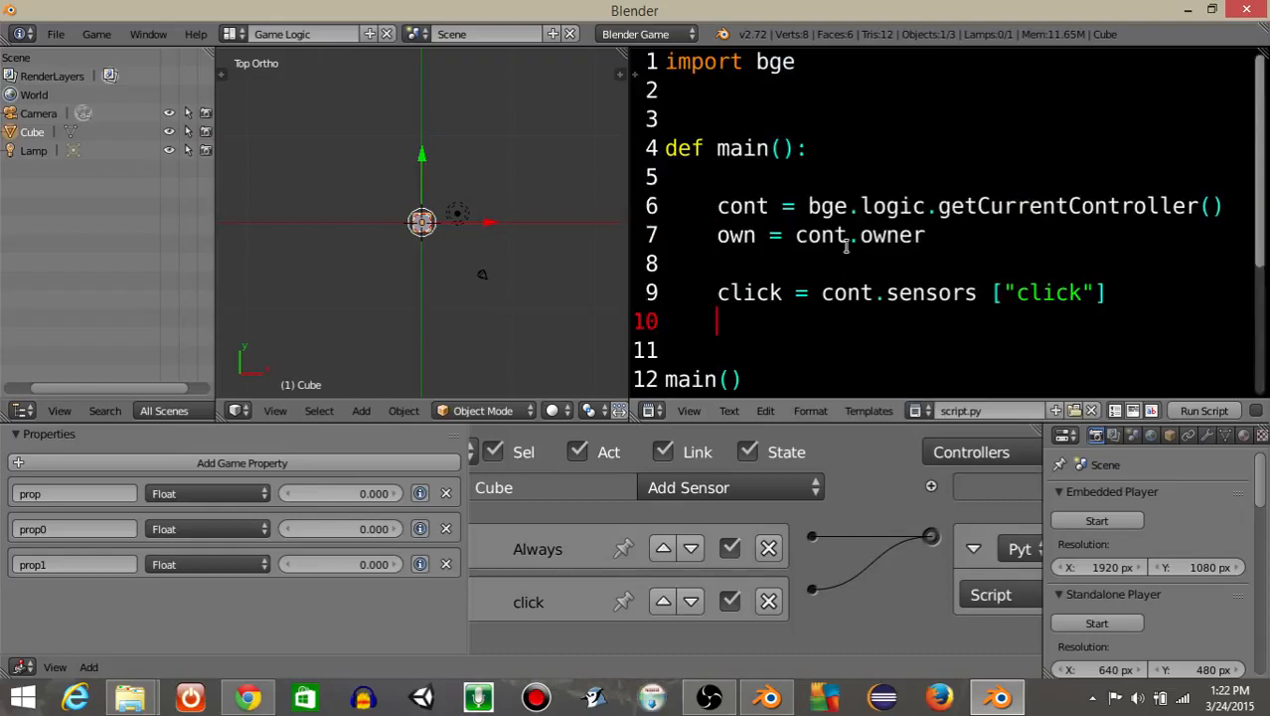
text(if)
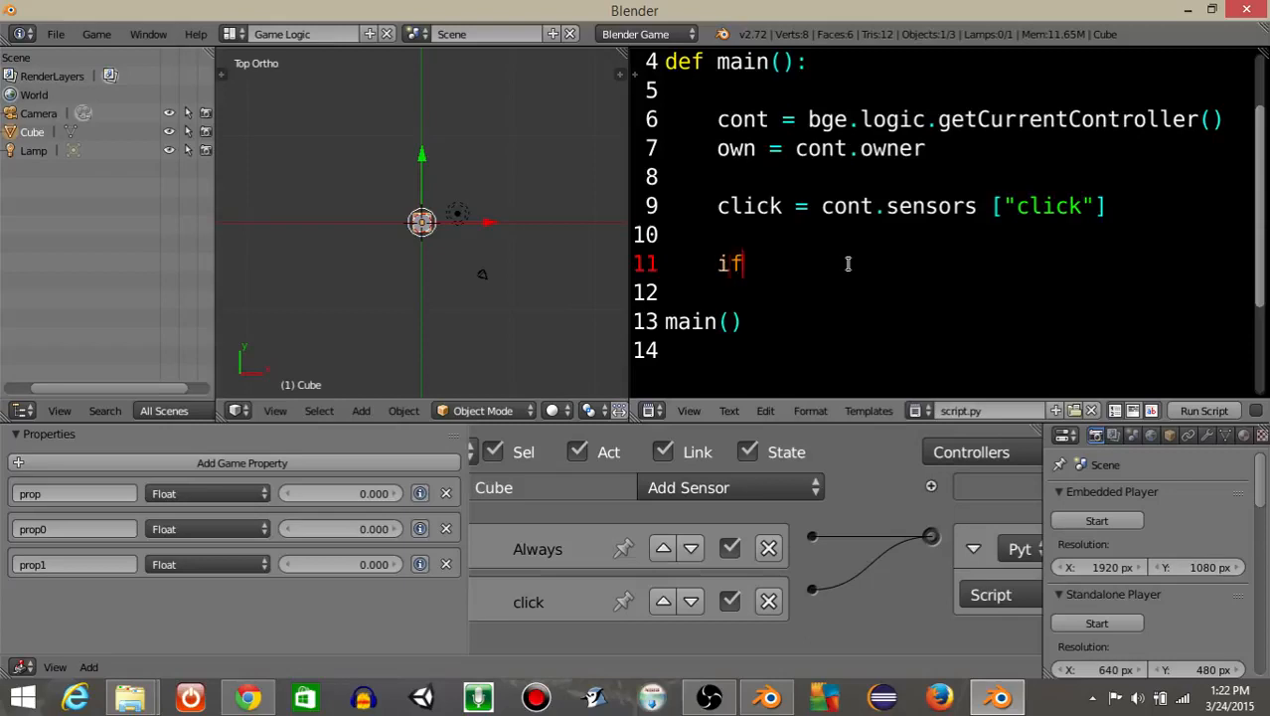
text(click.positive:)
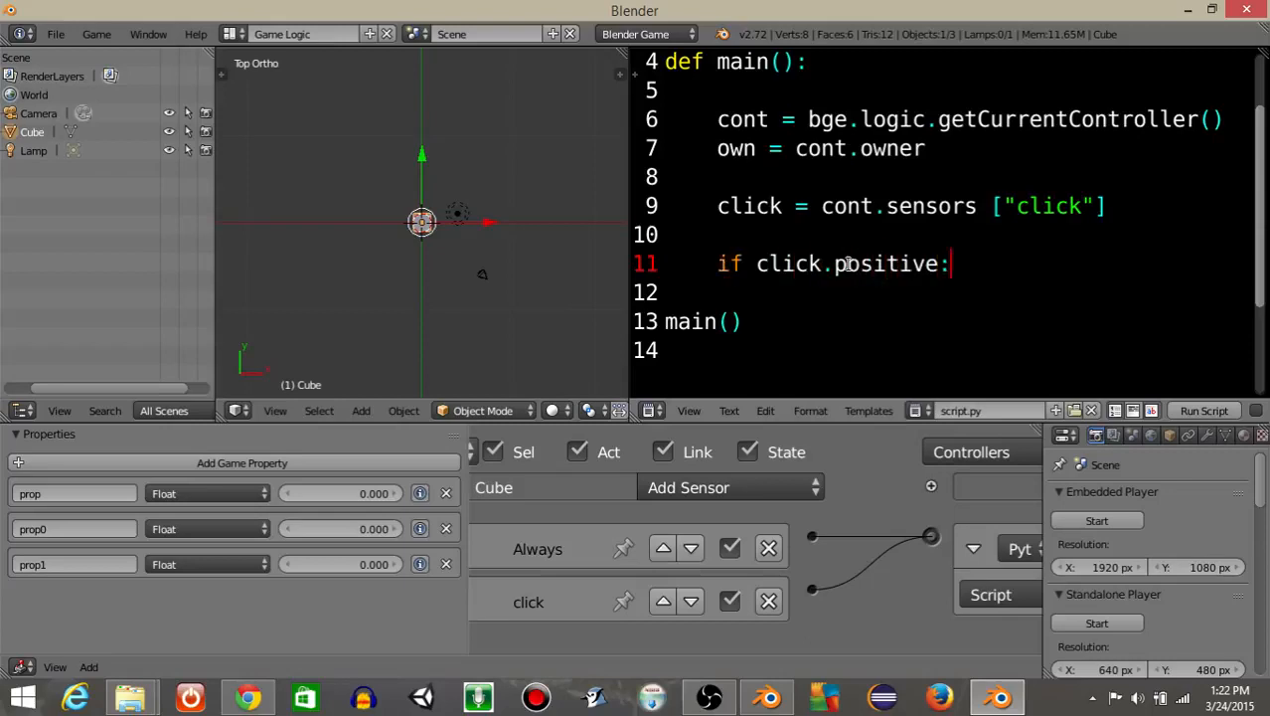
- Store own.getPropertyNames() in propNames and print(propNames) inside the check
text(print(ow)
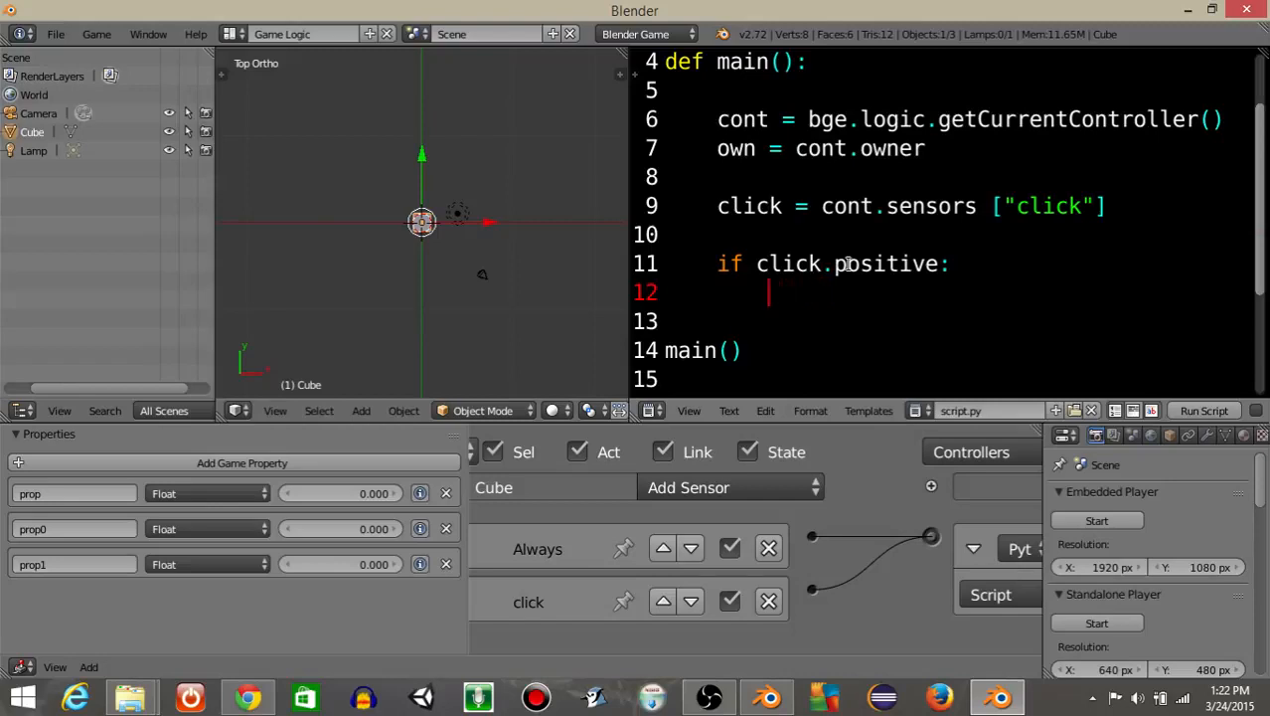
text(propNames =)
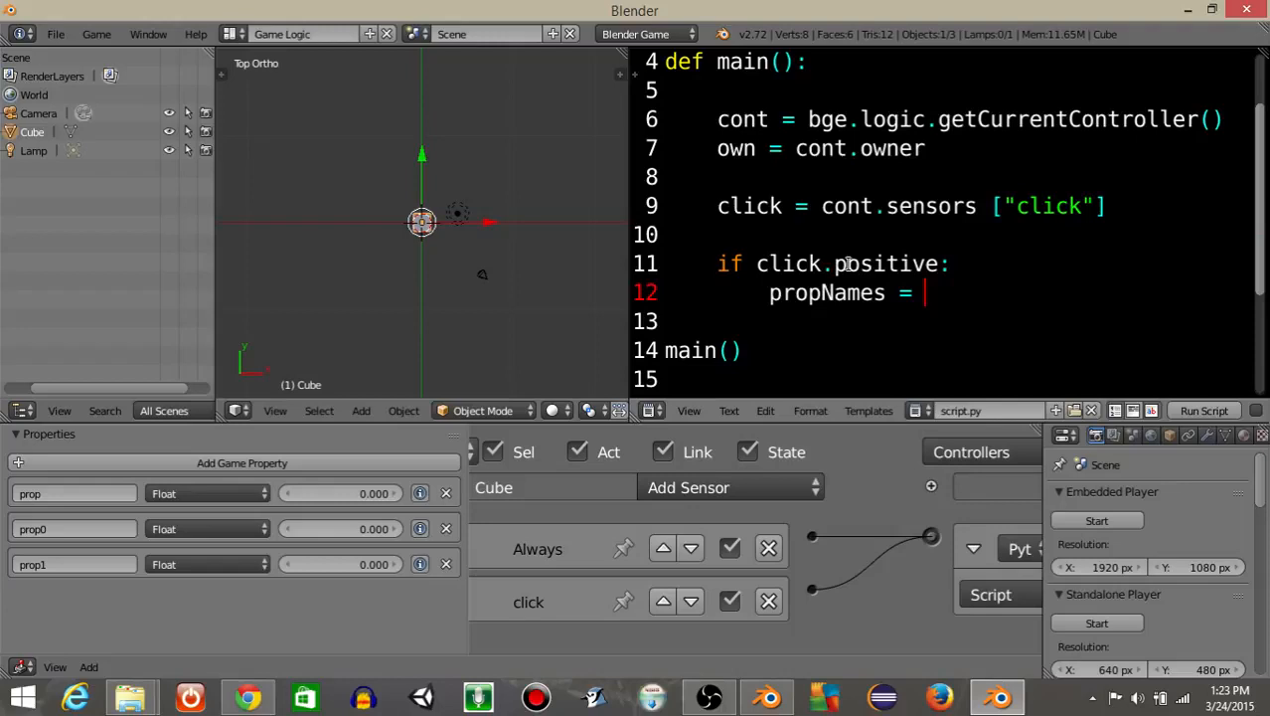
text(own.getProp)
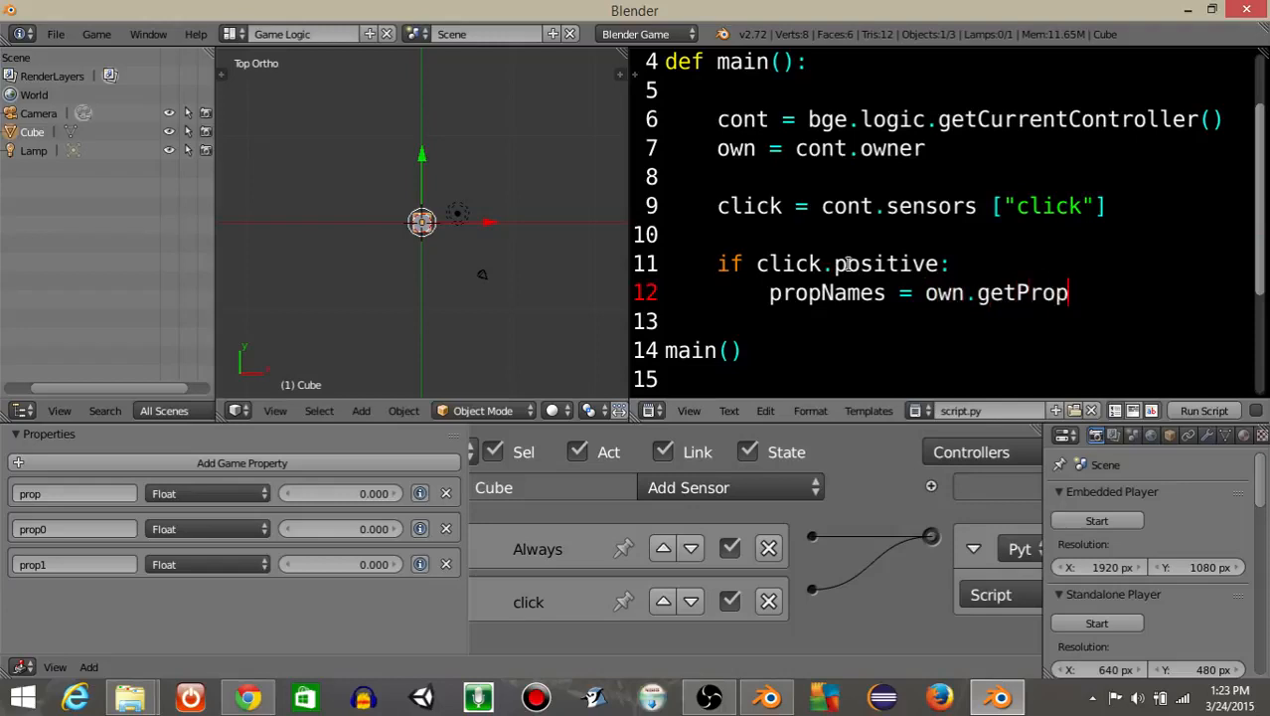
text(ertyNames)
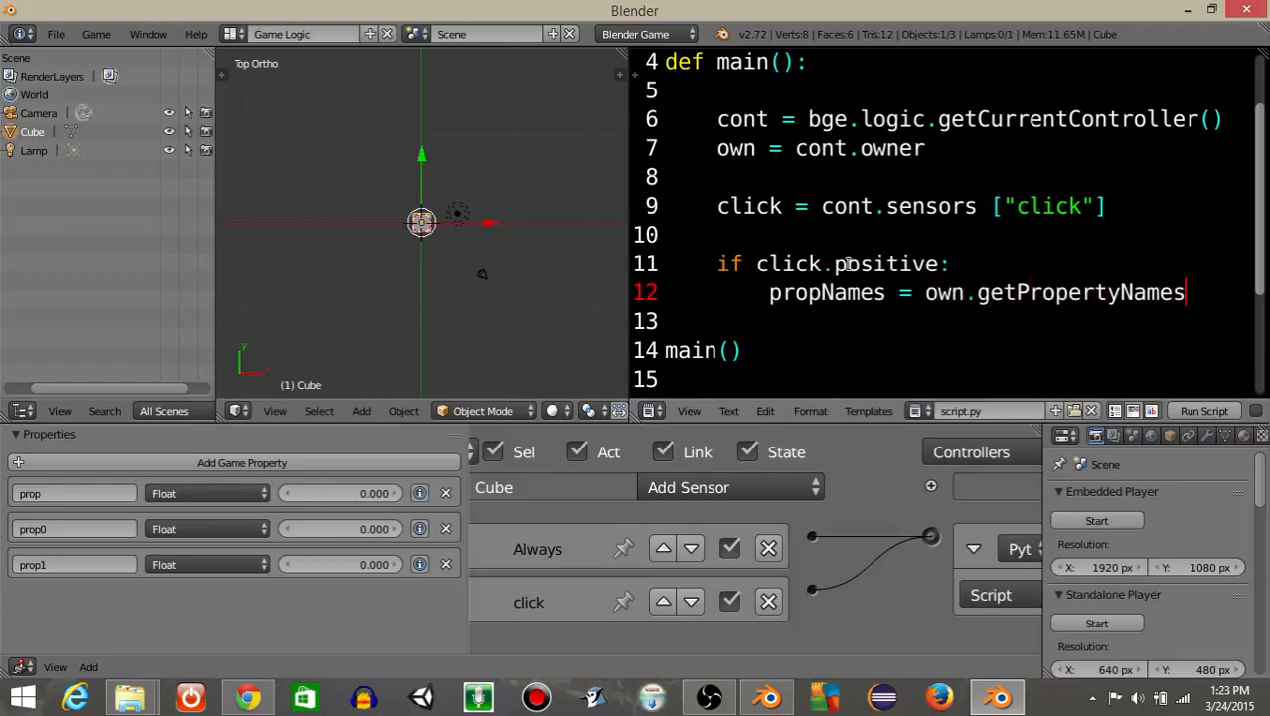
text(())
click(959, 321)
text(print)
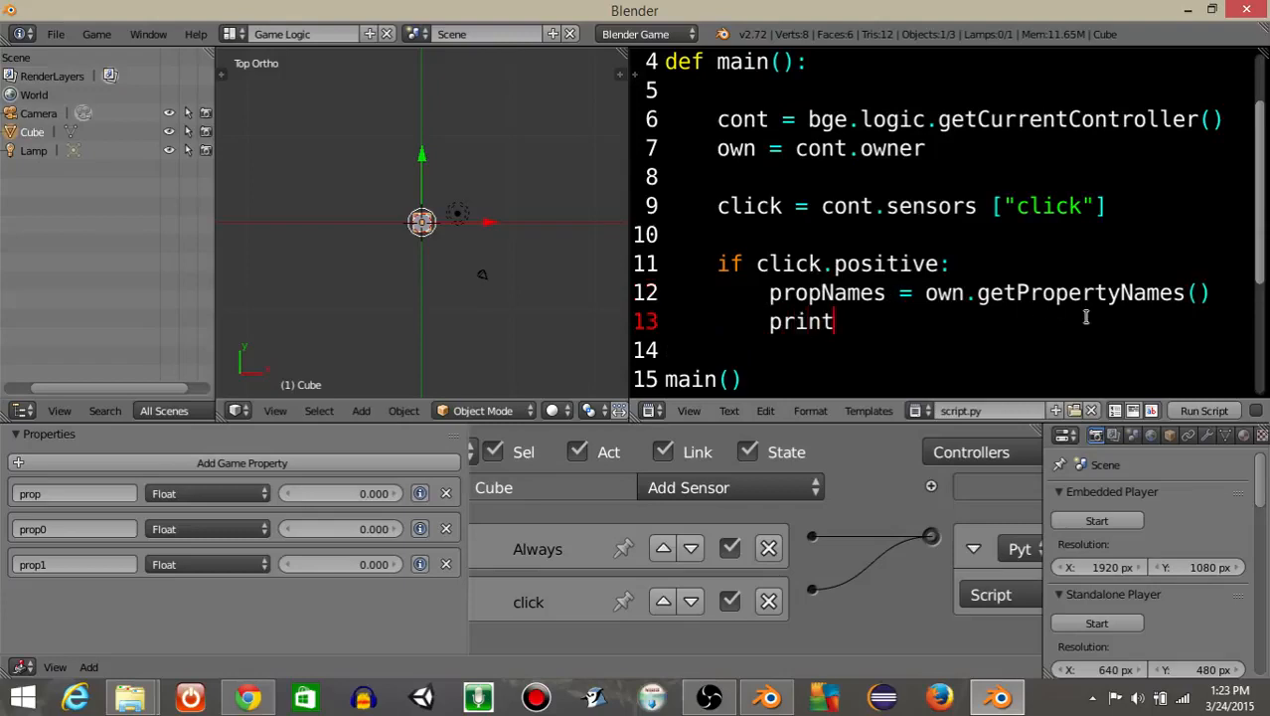
text((propNames)
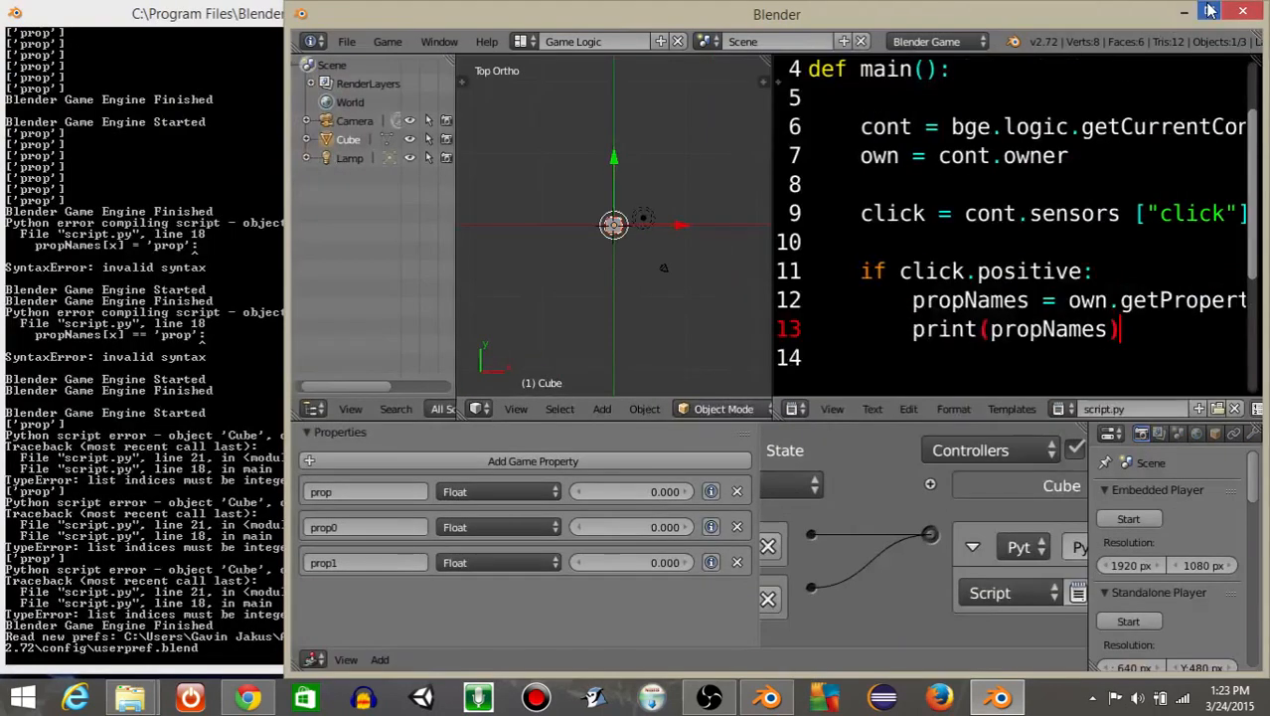
- Run the game to print prop, prop0, prop1, then add properties to Cube.001
click(439, 42)
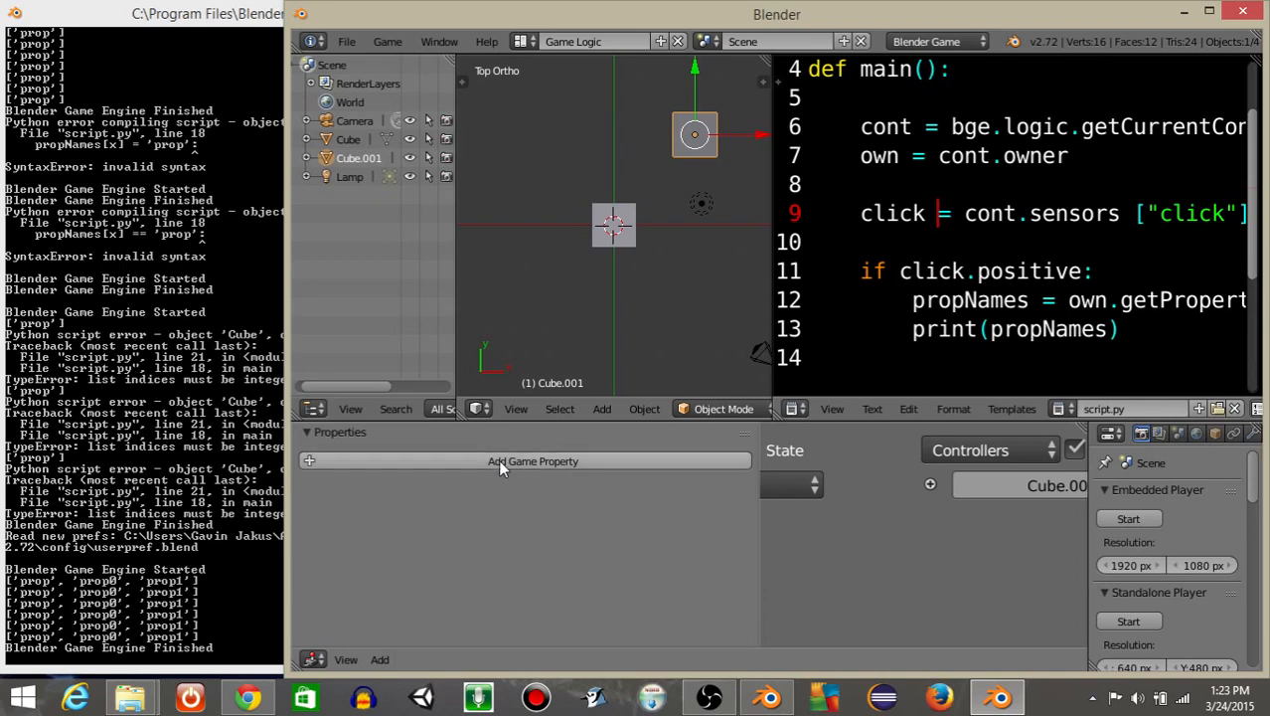
click(533, 460)
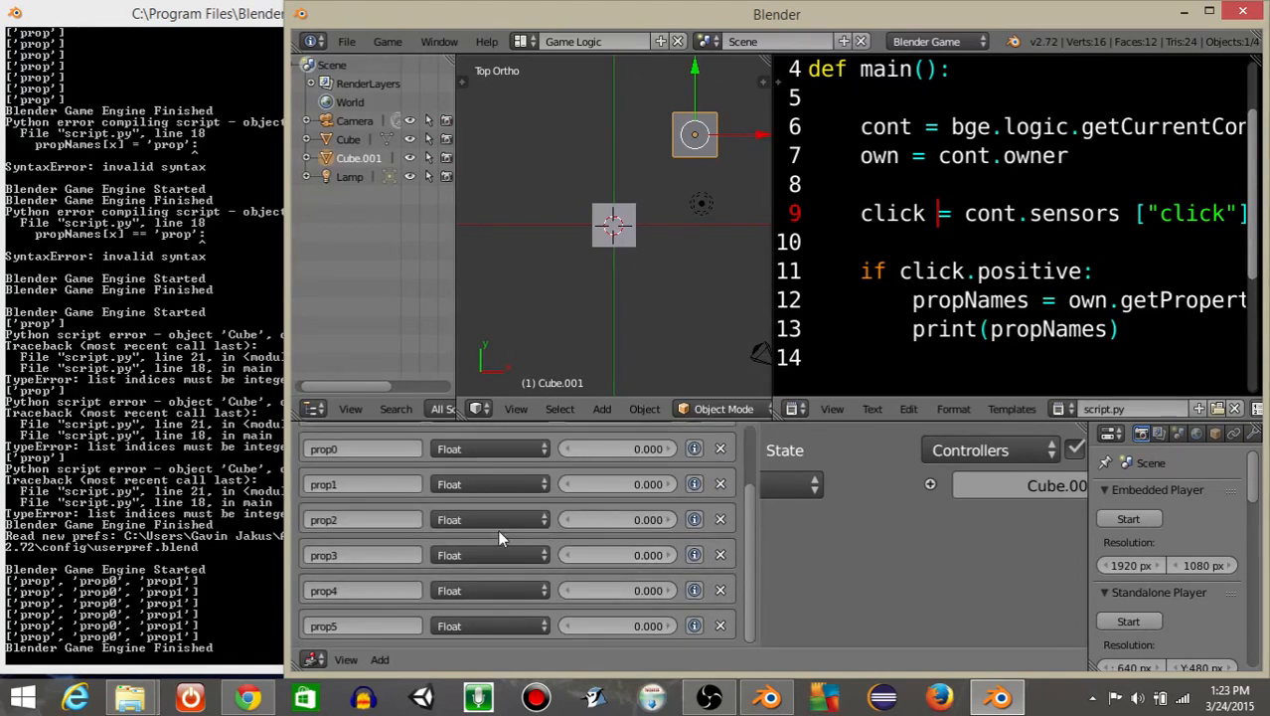
mouse_move(771, 212)
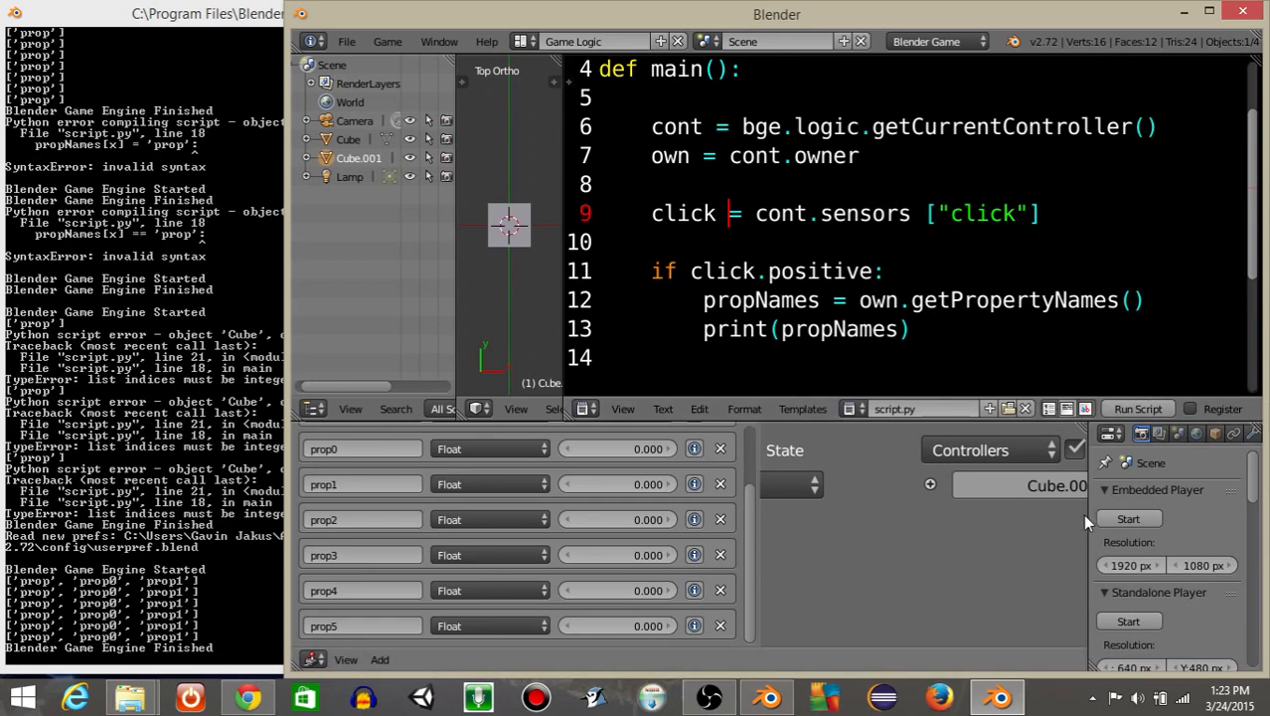
- Rename Cube.001 to 'cube' in Object settings and maximize the Blender window
click(932, 433)
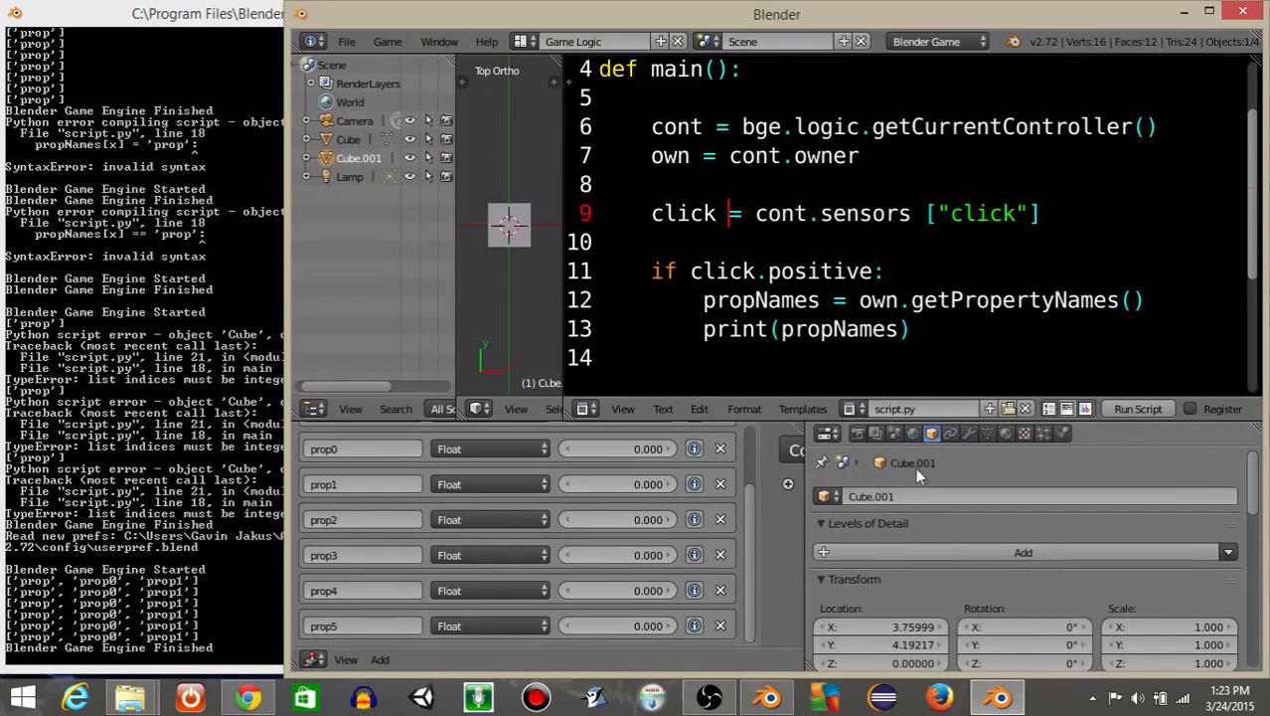
text(cube)
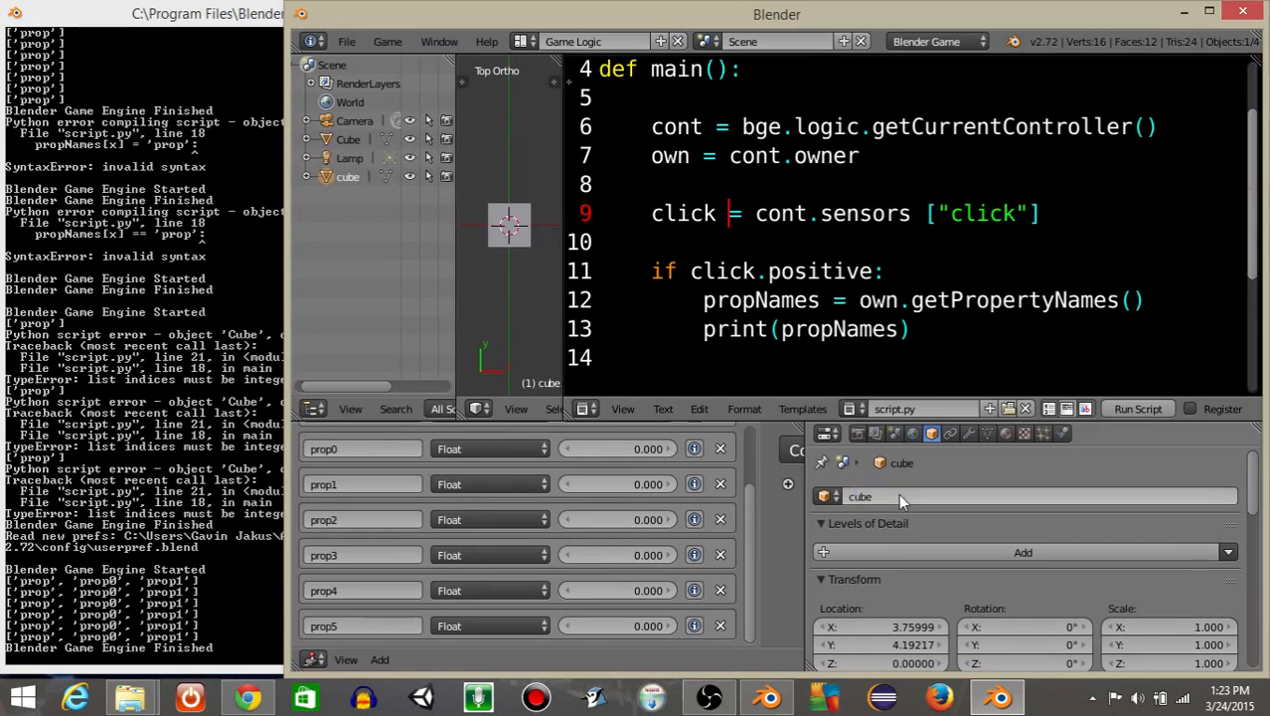
double_click(683, 213)
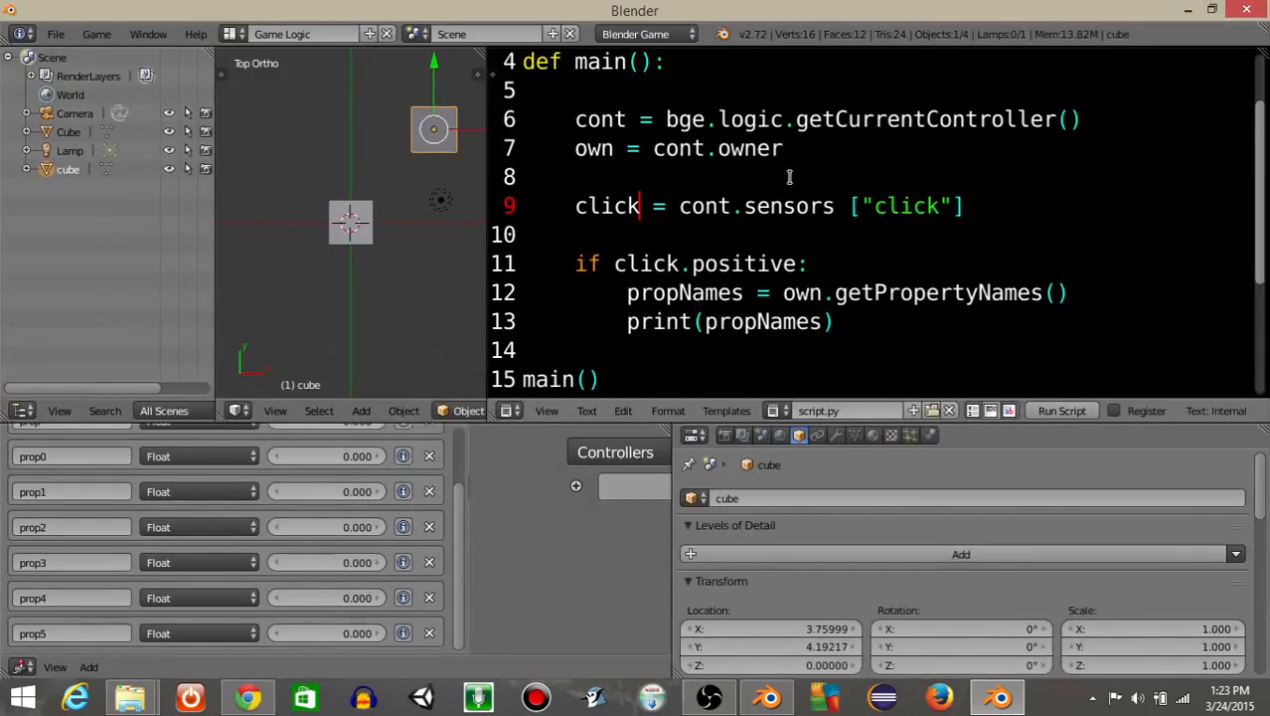
- Add scene = bge.logic.getCurrentScene() and cube = scene.objects["cube"], reading cube's property names
text(scene = bge.logi)
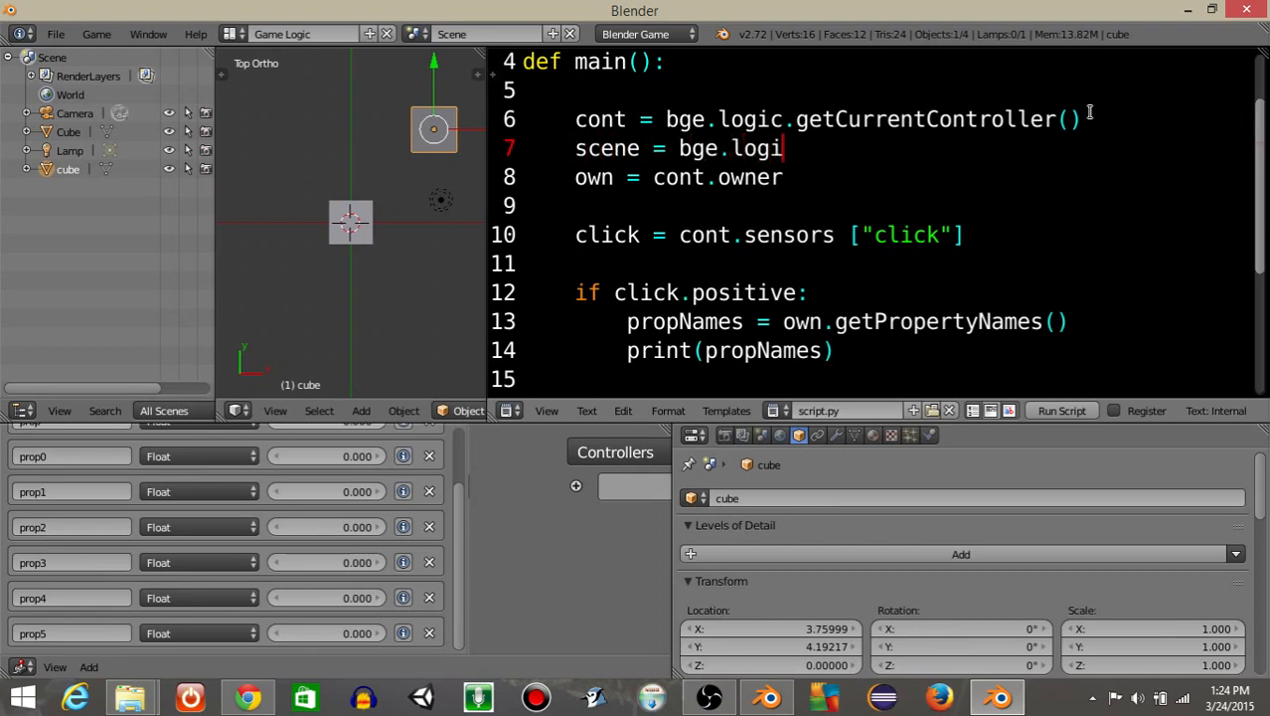
text(c.getC)
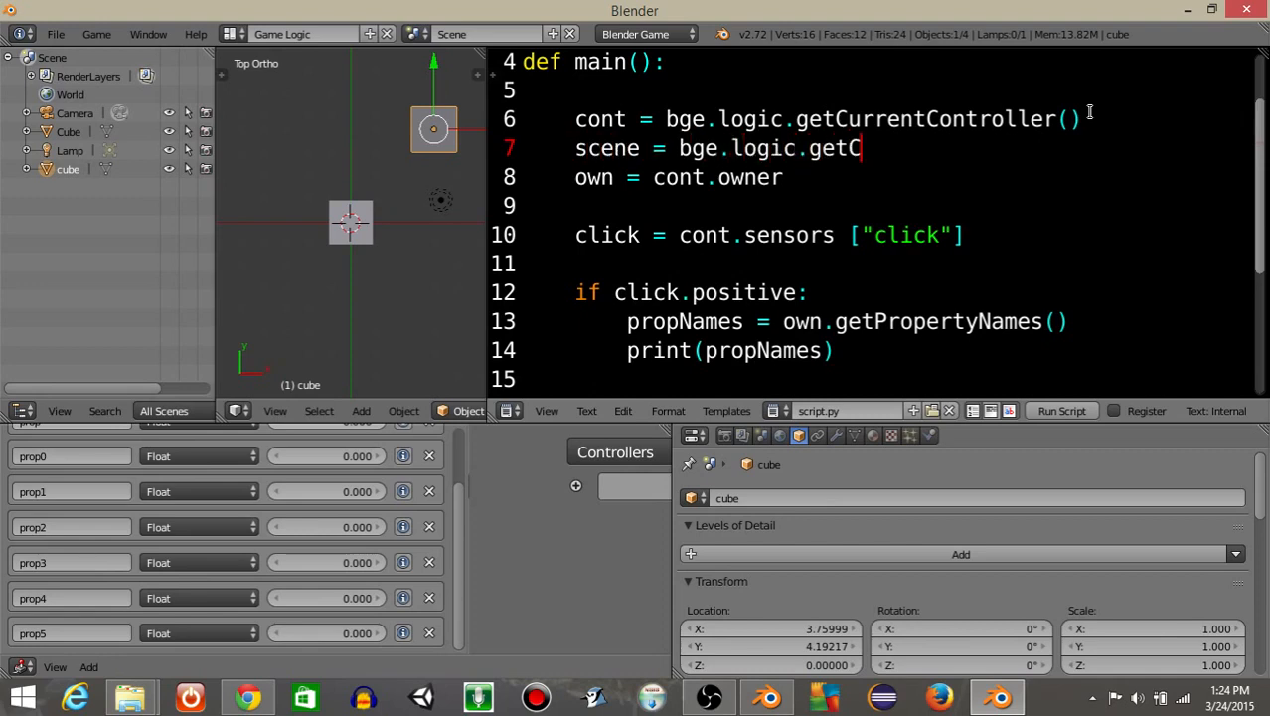
text(urrentS)
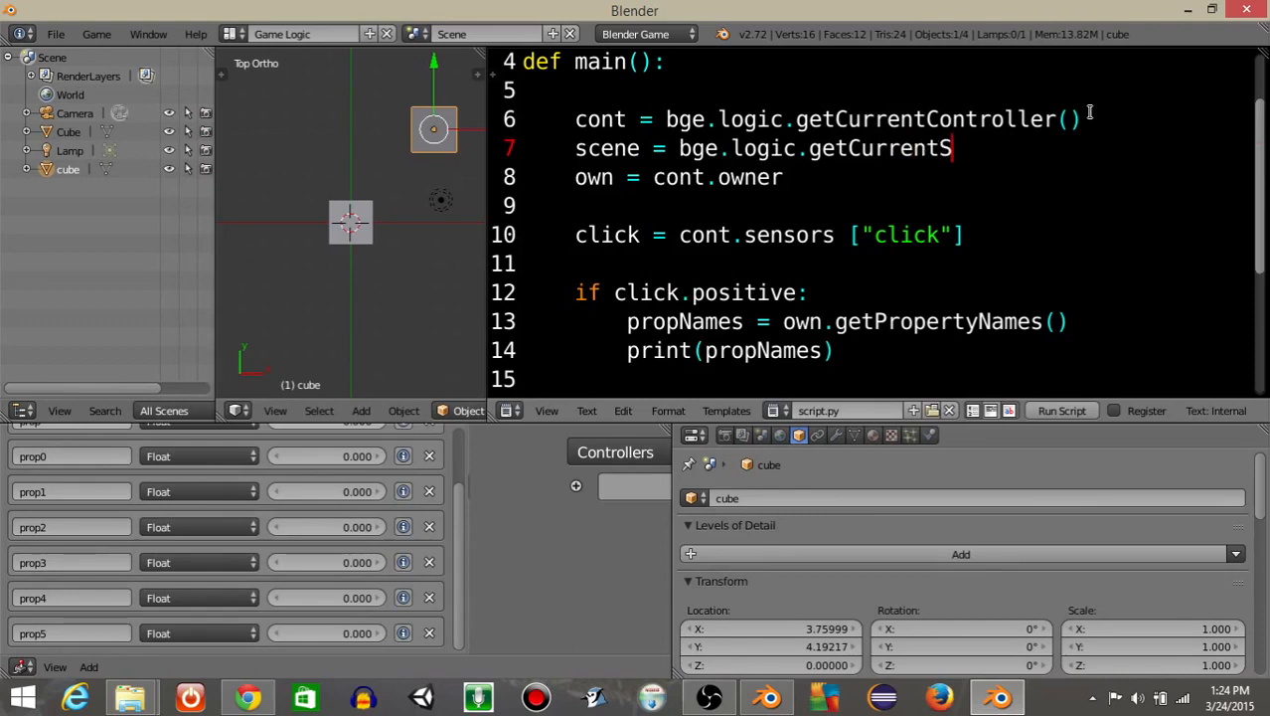
text(cene())
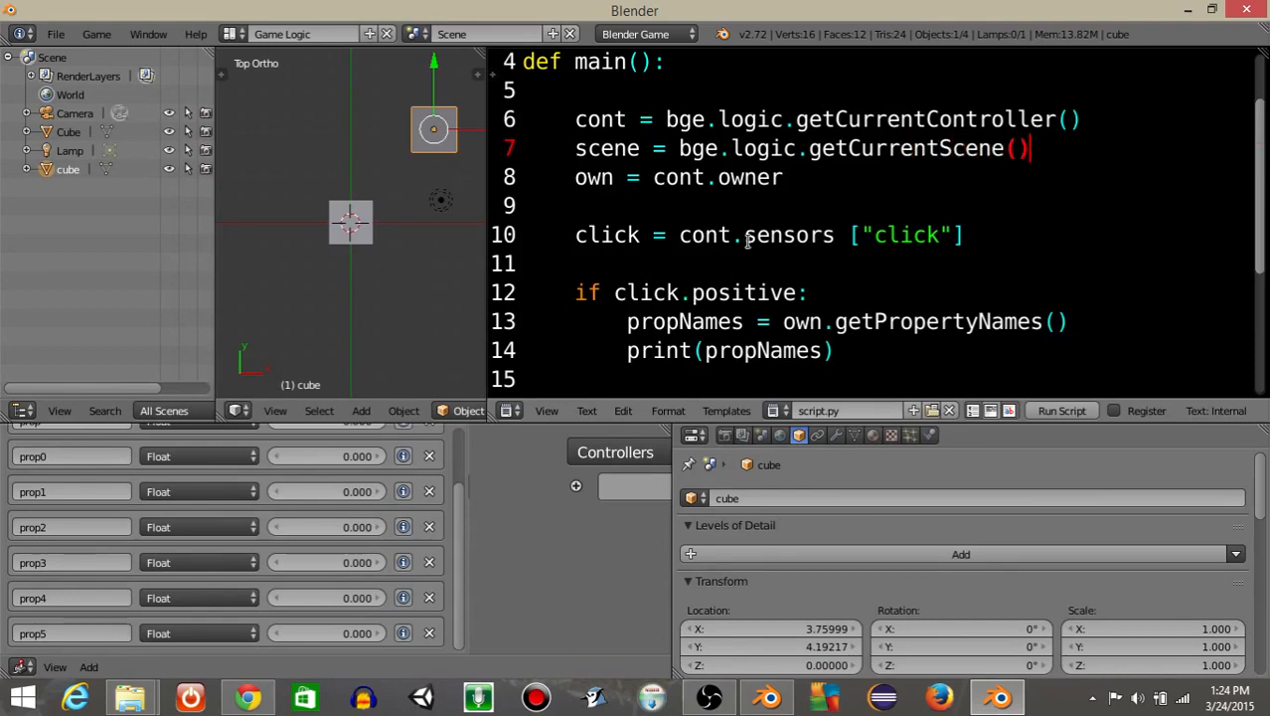
text(cbe)
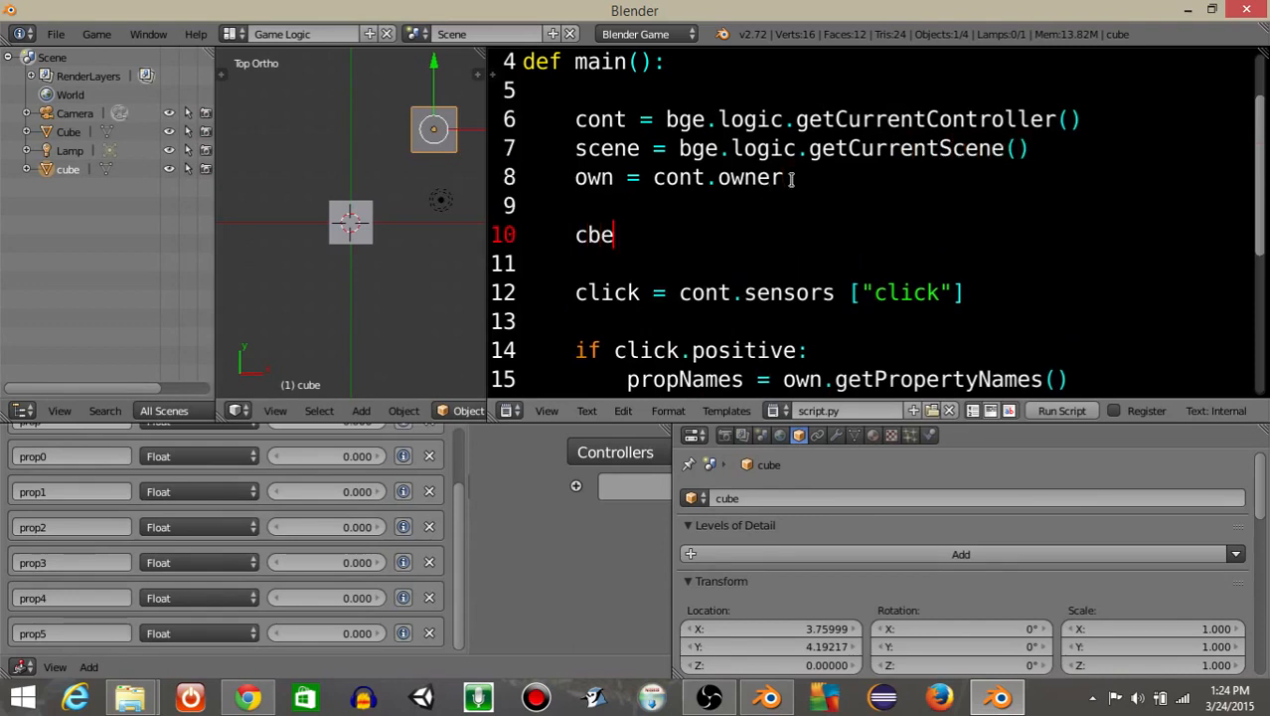
text(ube = scene.objects [")
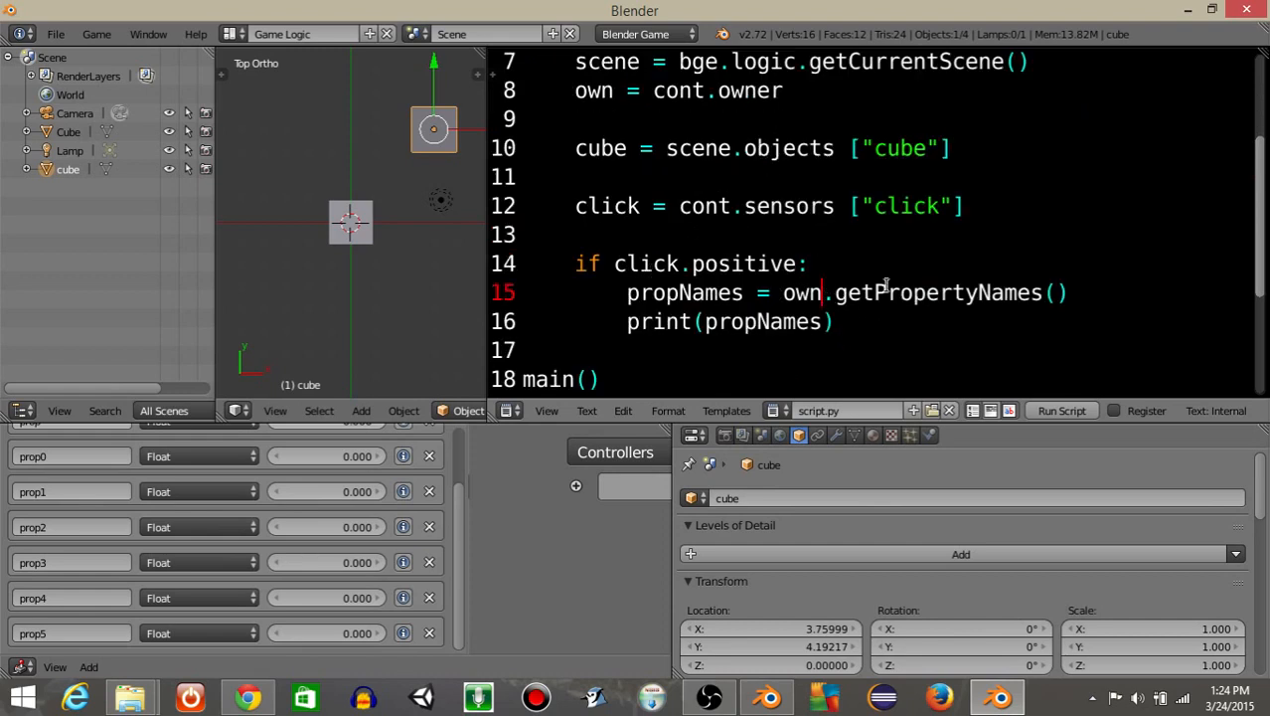
text(cube)
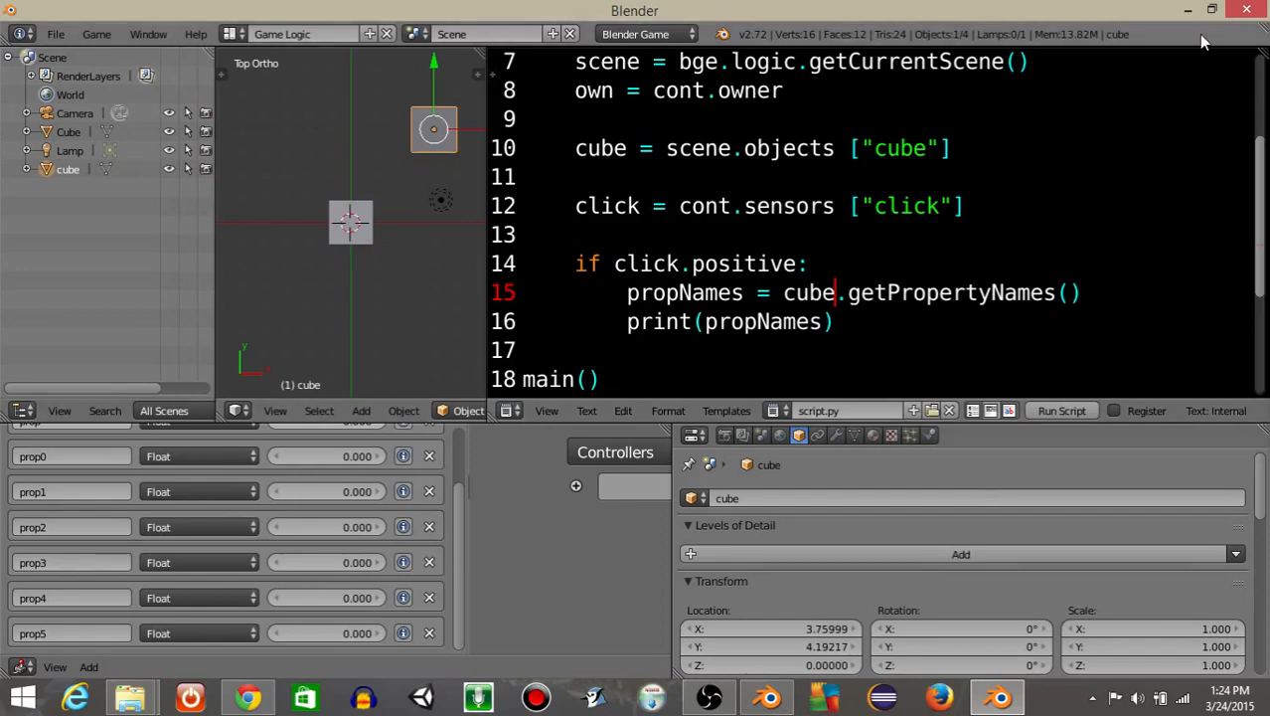
mouse_move(1211, 11)
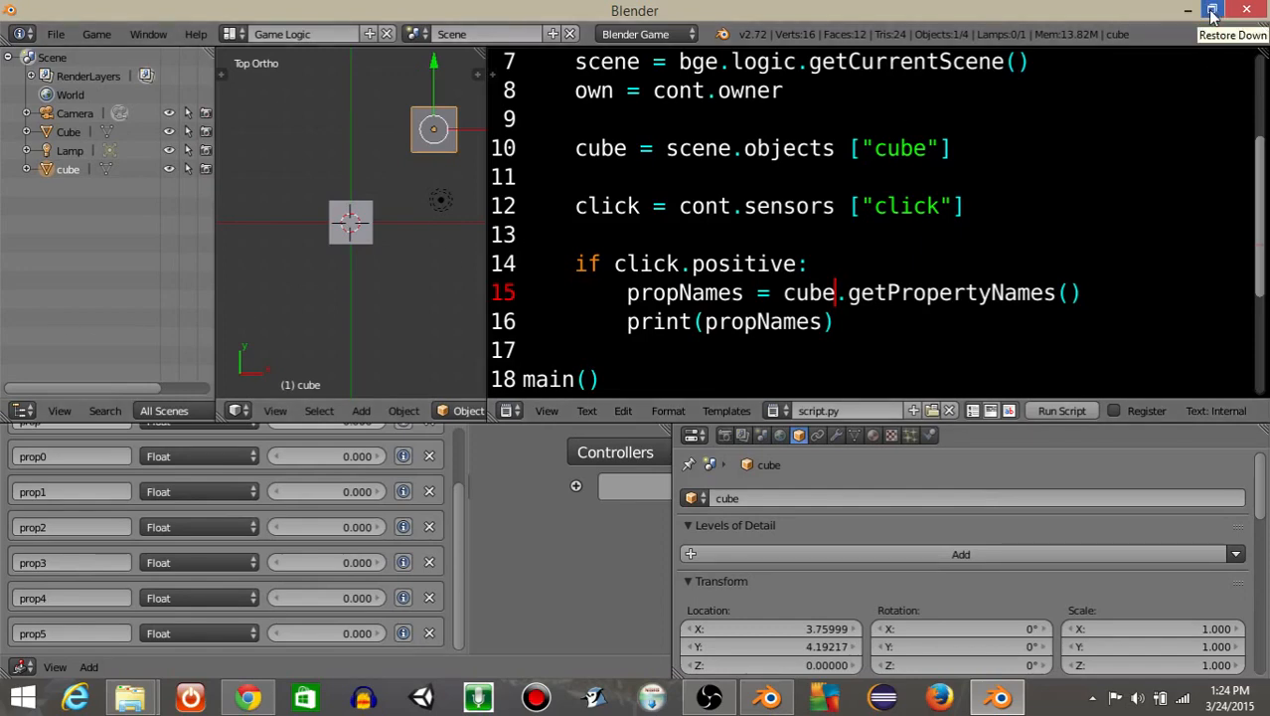
- Restore down Blender, scroll through the finished script, and bring up the OBS window
click(1212, 10)
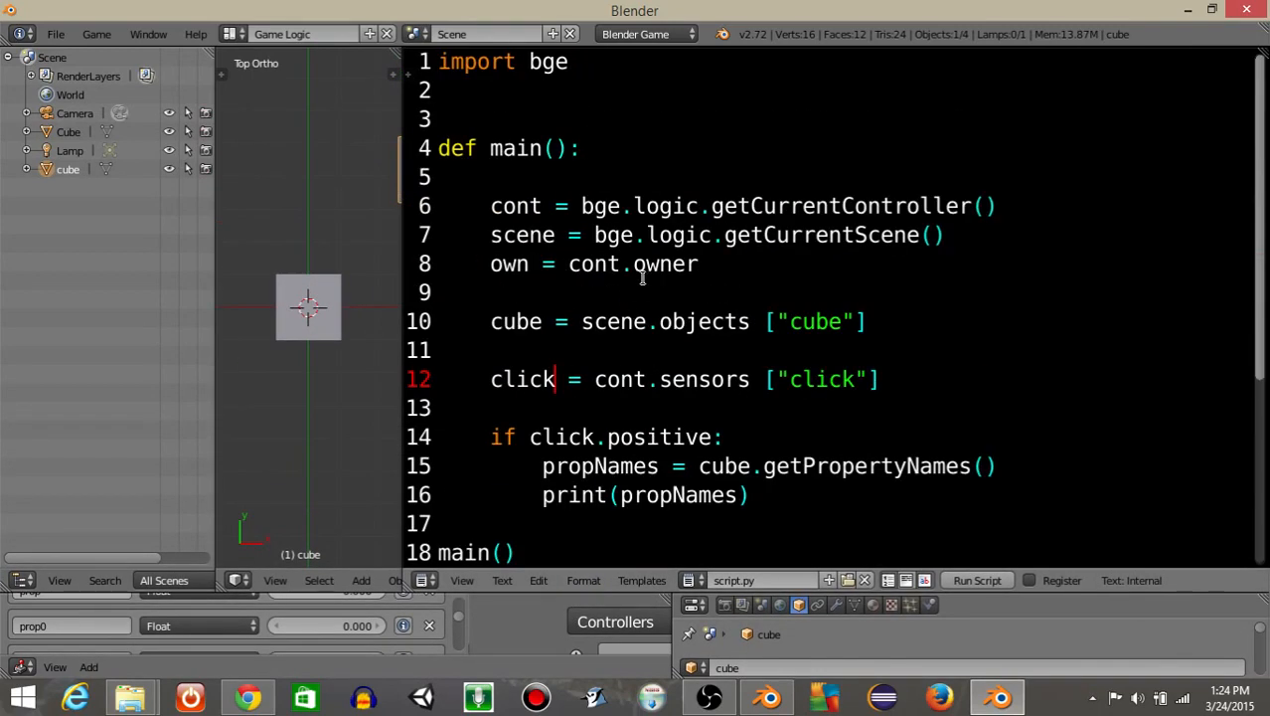
scroll(down, 3)
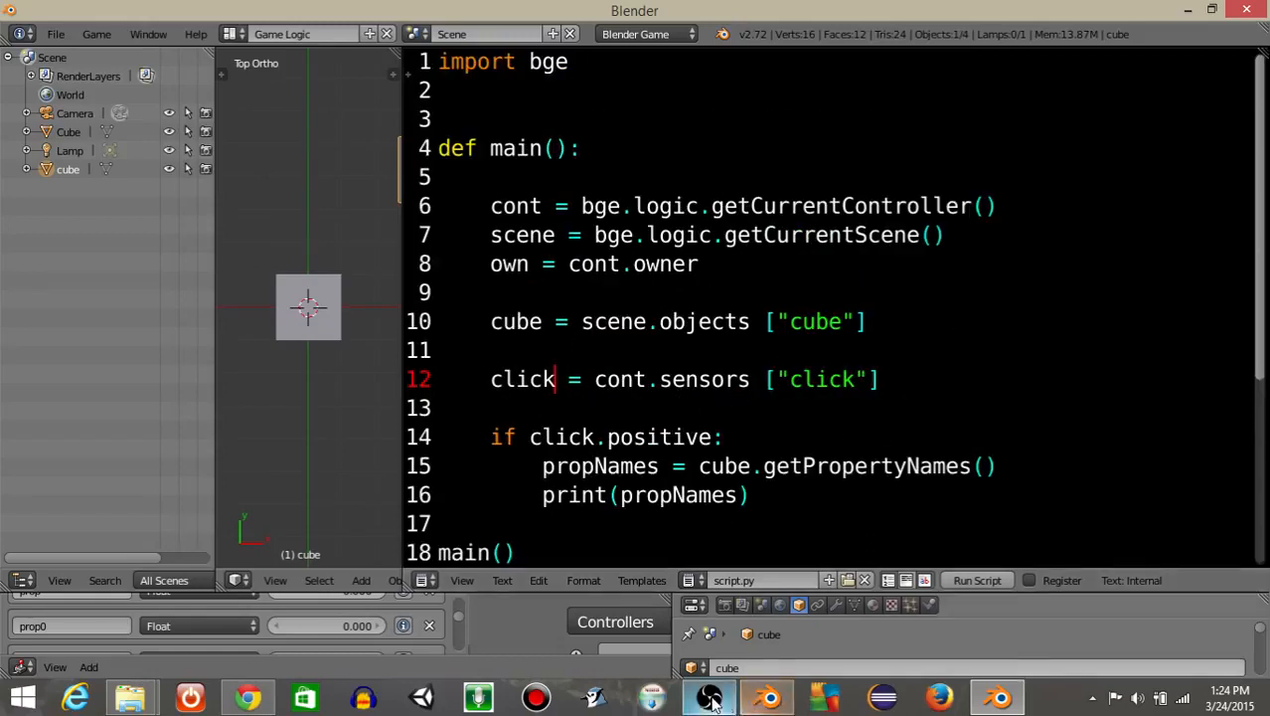
click(710, 696)
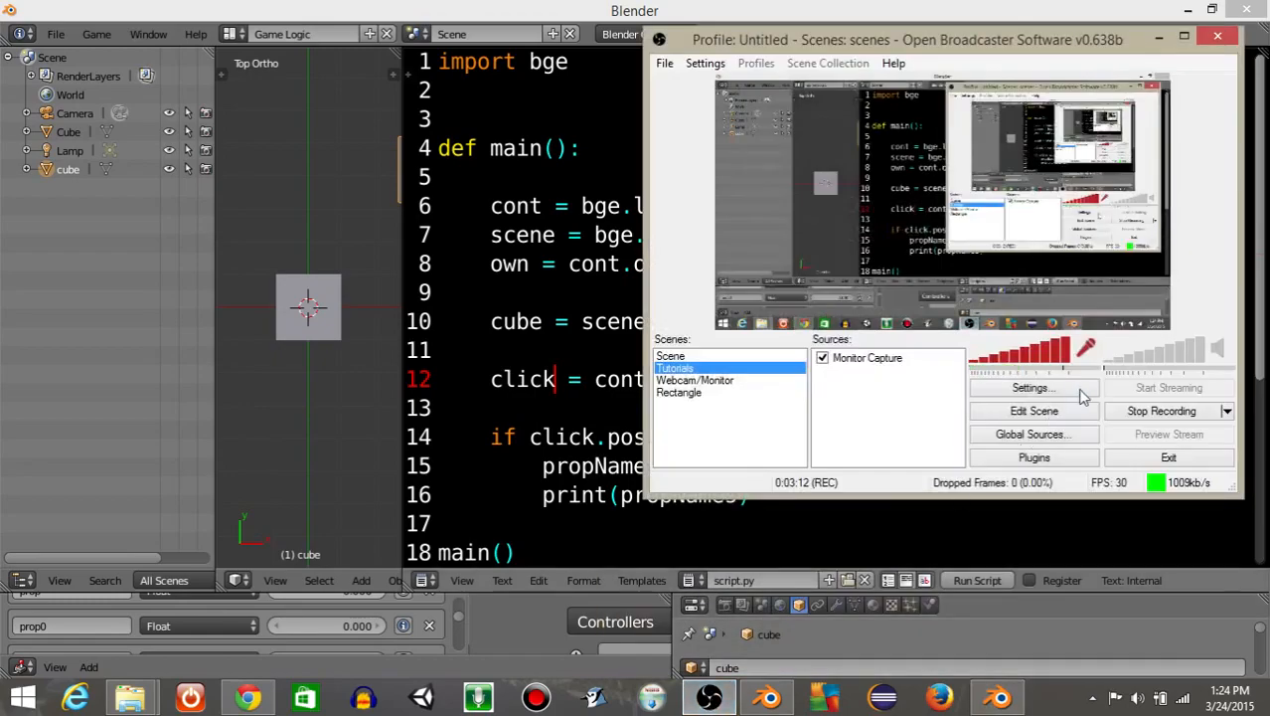